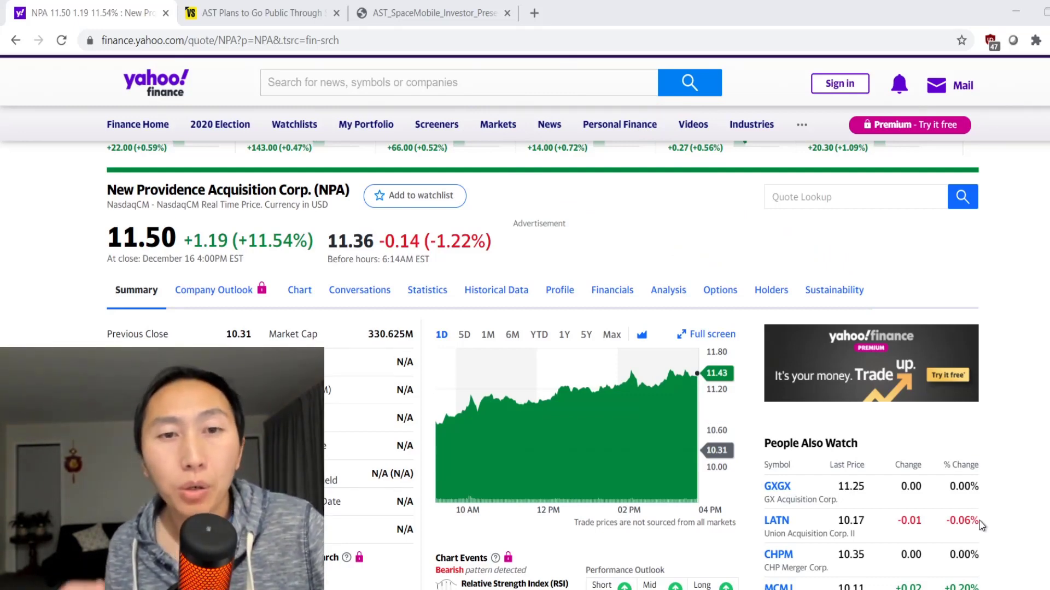
mouse_move(954, 522)
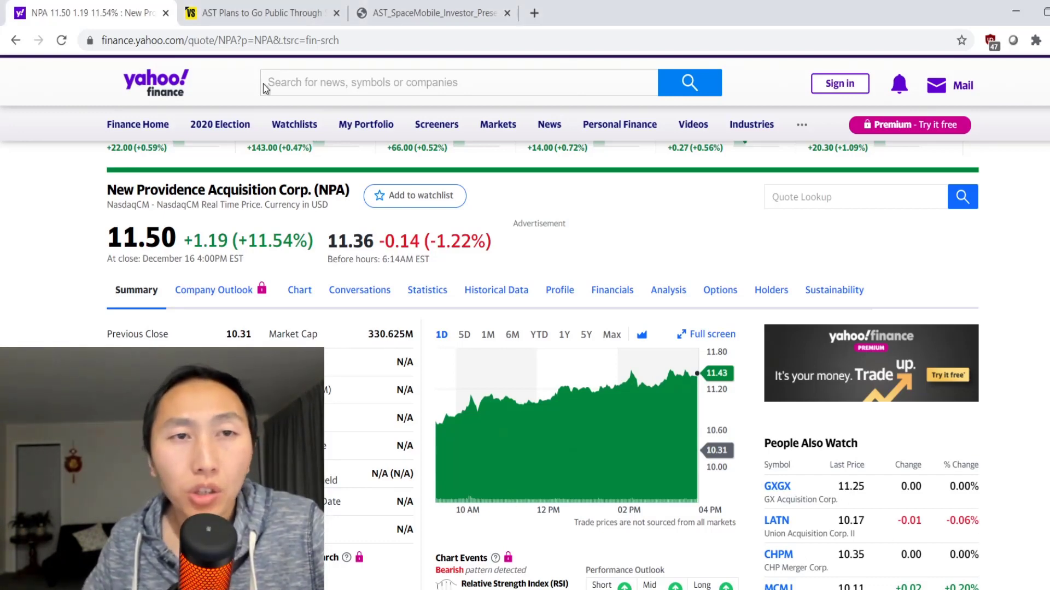
- Highlight the $1.4 billion enterprise value and the $232 million trust figures in the article
left_click(261, 14)
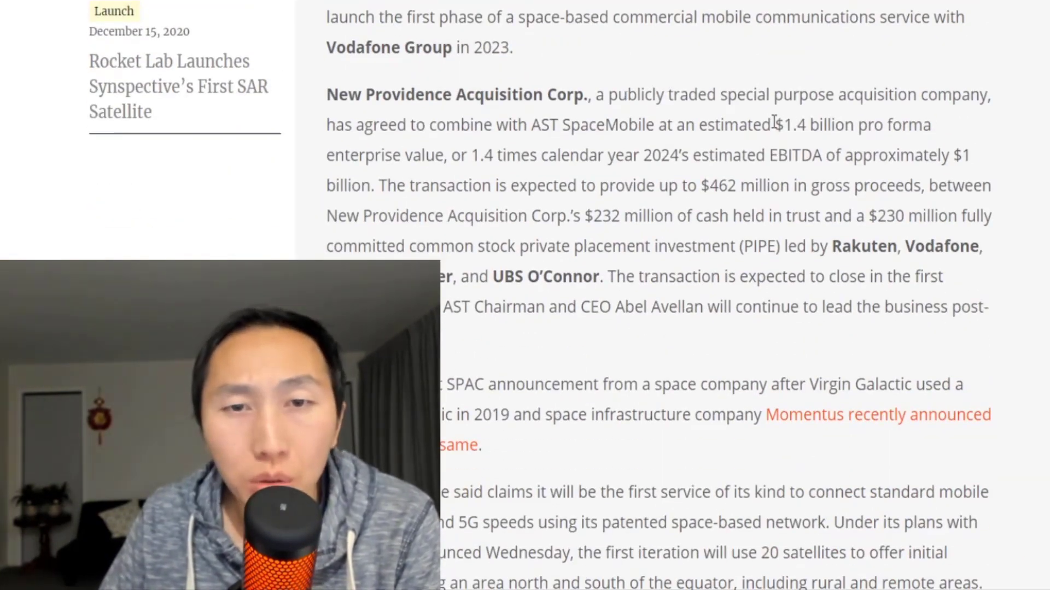
double_click(799, 125)
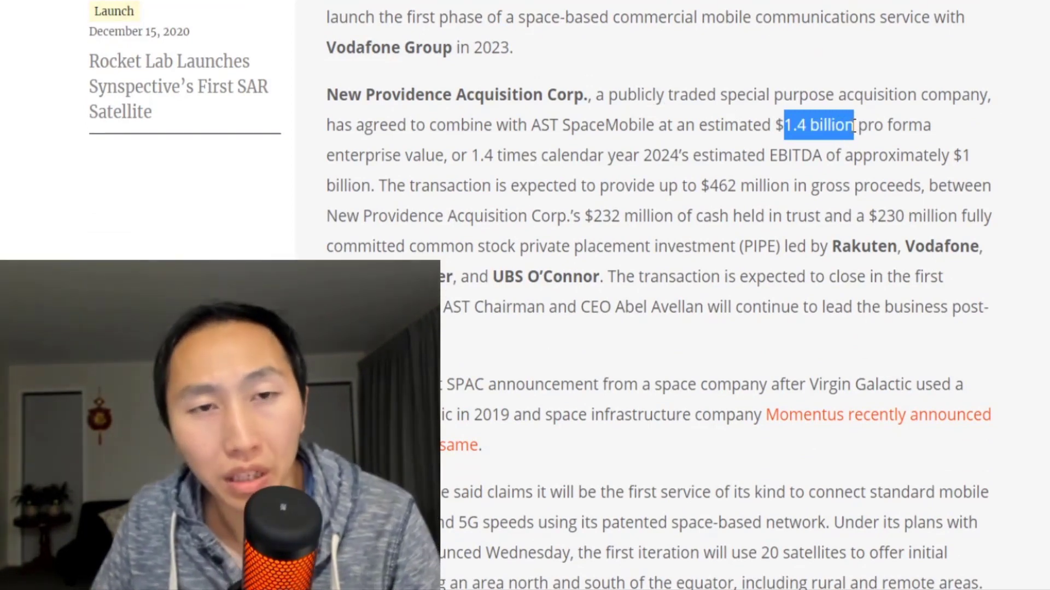
mouse_move(580, 64)
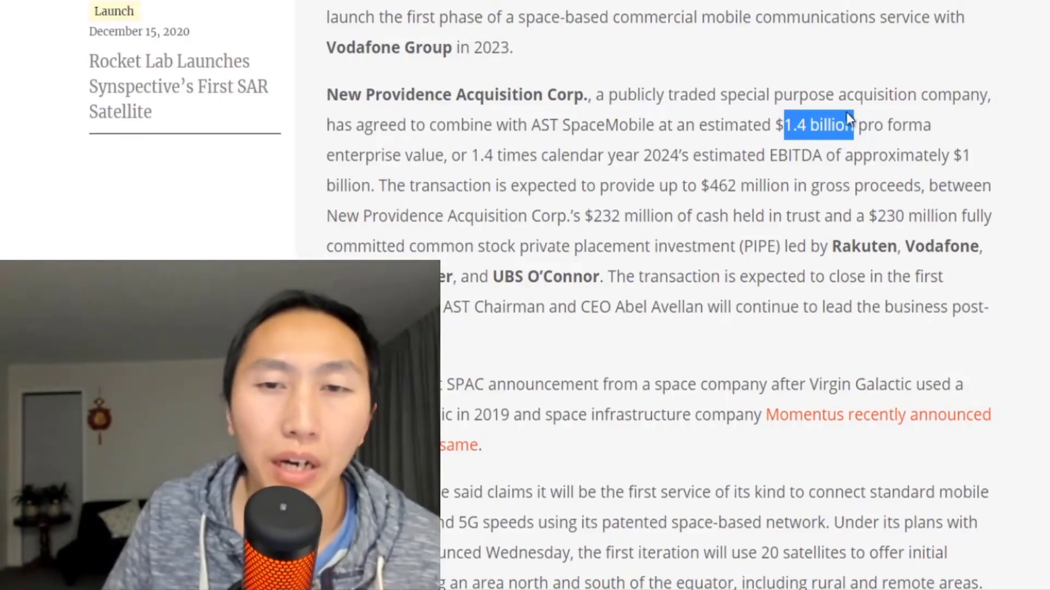
mouse_move(834, 161)
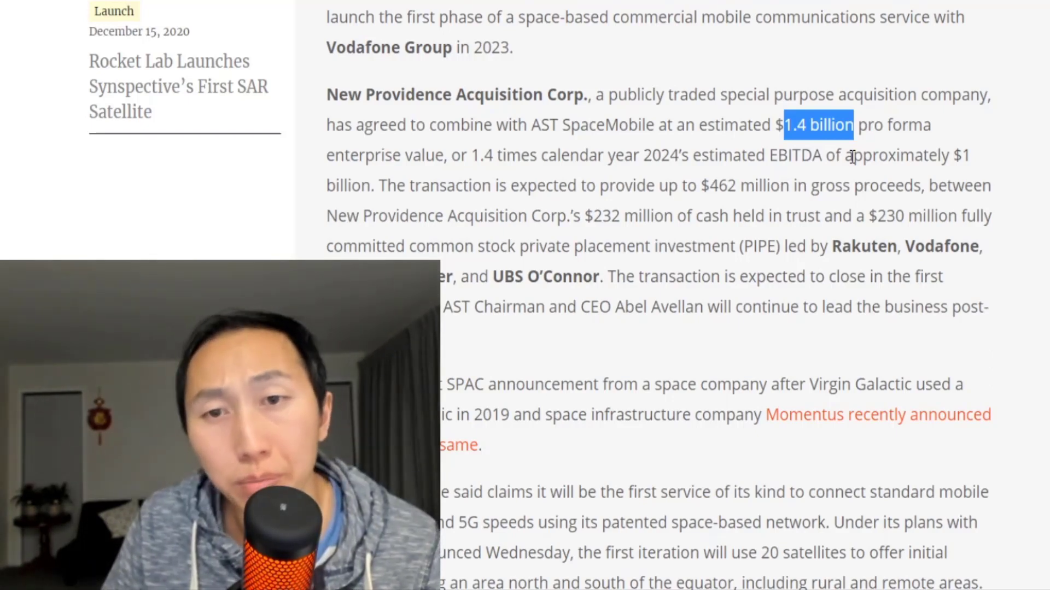
mouse_move(663, 186)
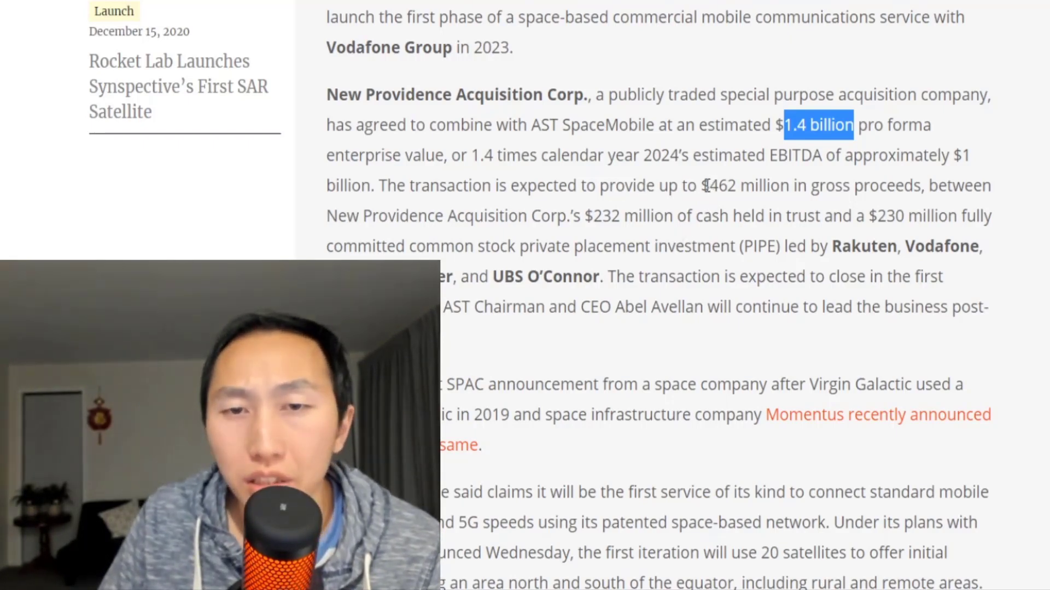
double_click(716, 186)
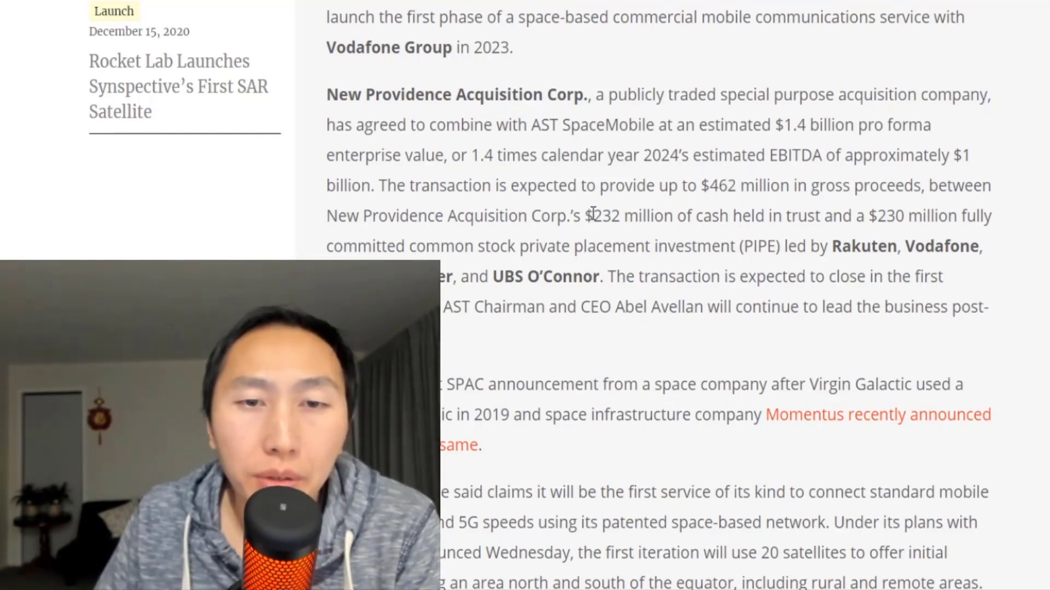
double_click(602, 215)
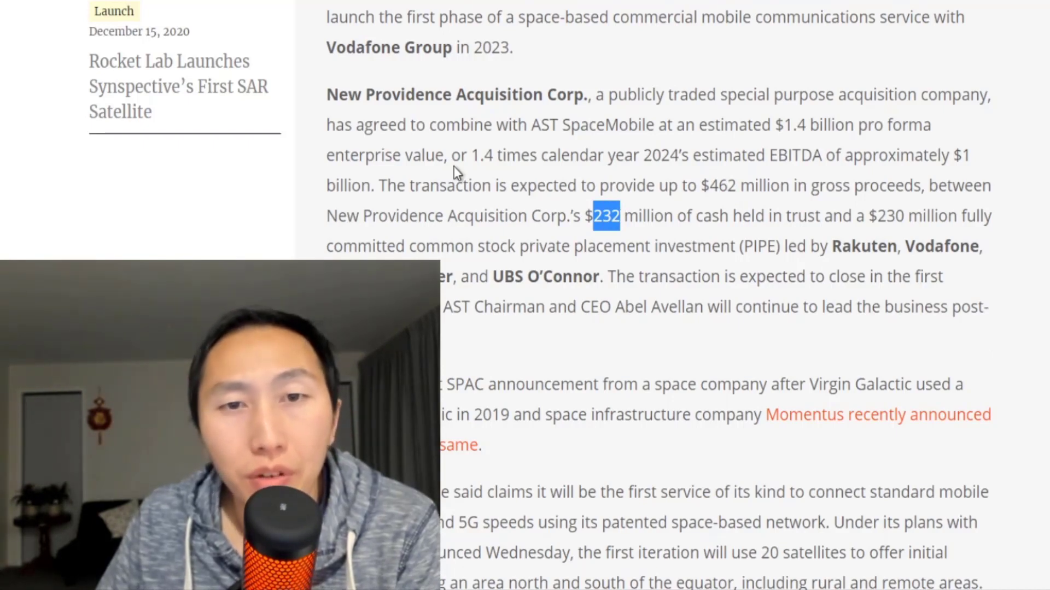
mouse_move(818, 245)
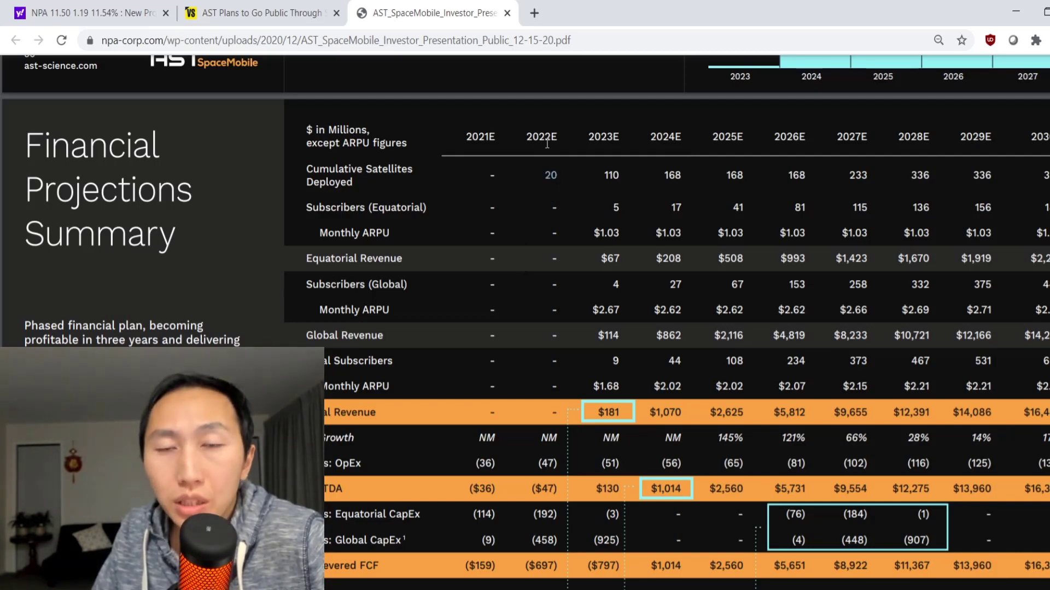
mouse_move(546, 150)
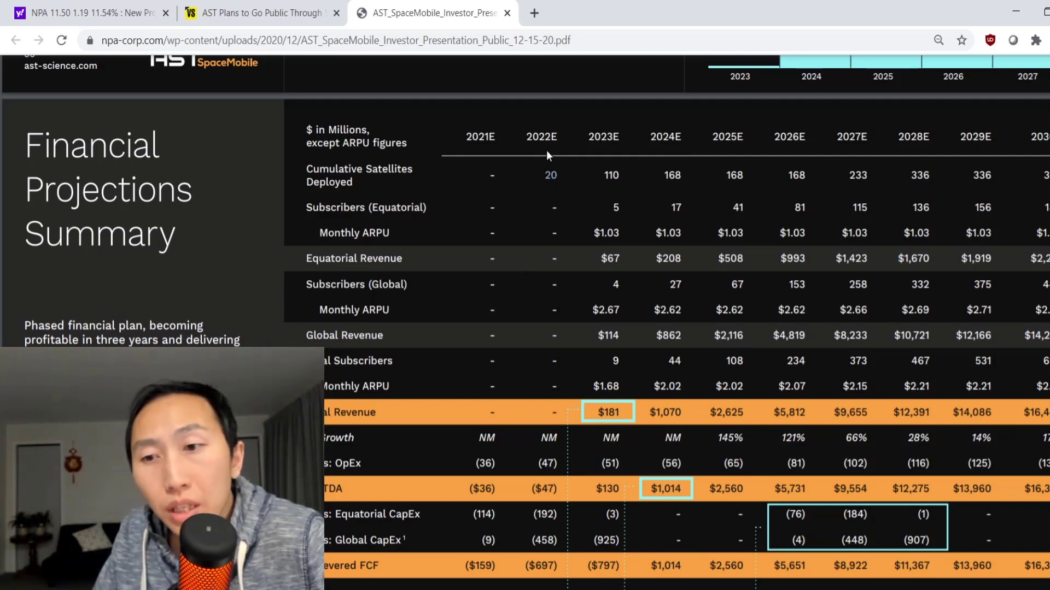
mouse_move(550, 169)
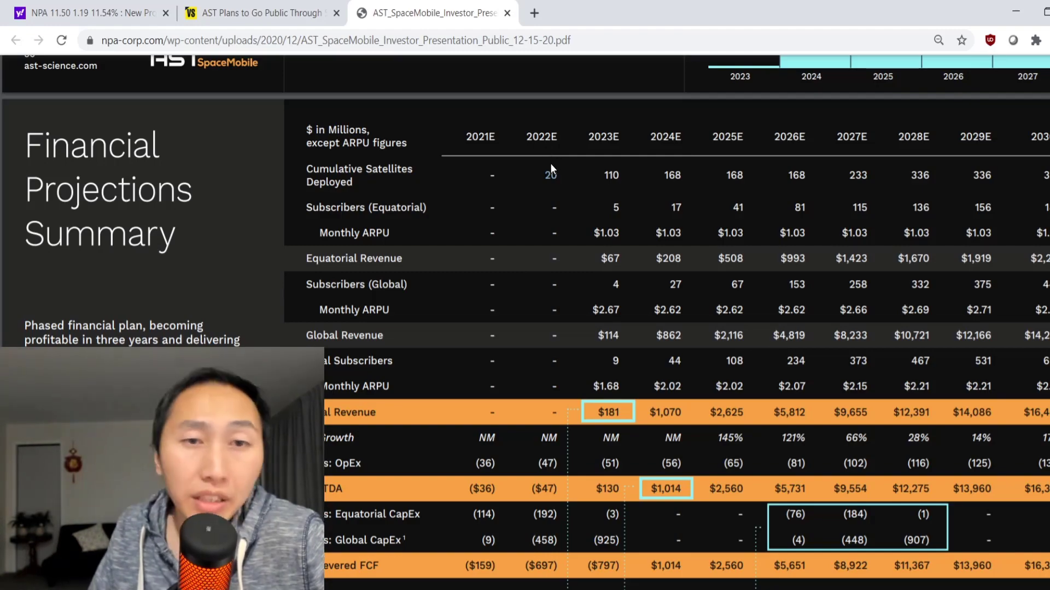
mouse_move(557, 192)
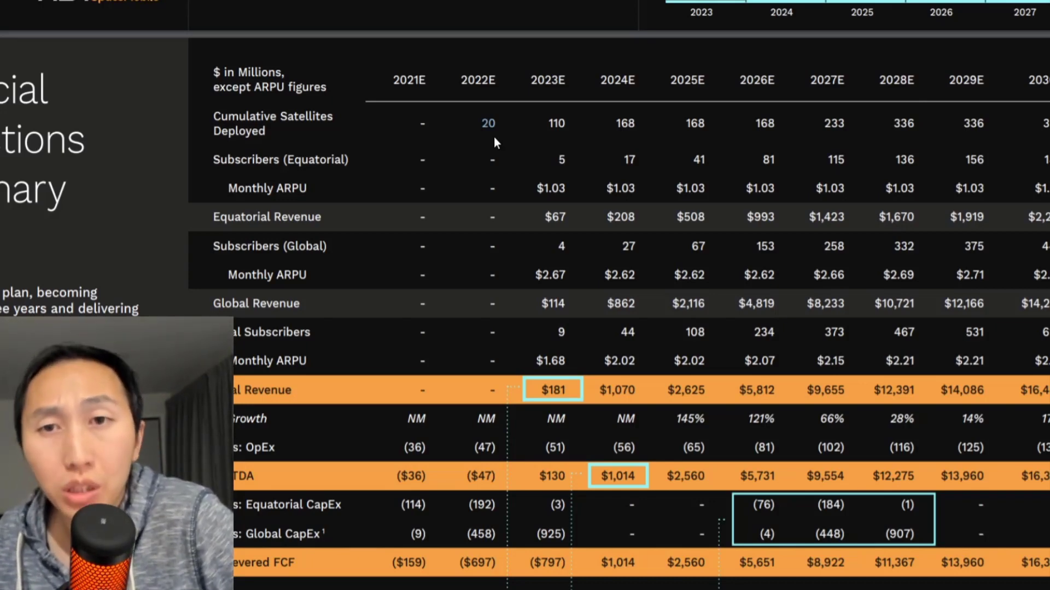
mouse_move(552, 126)
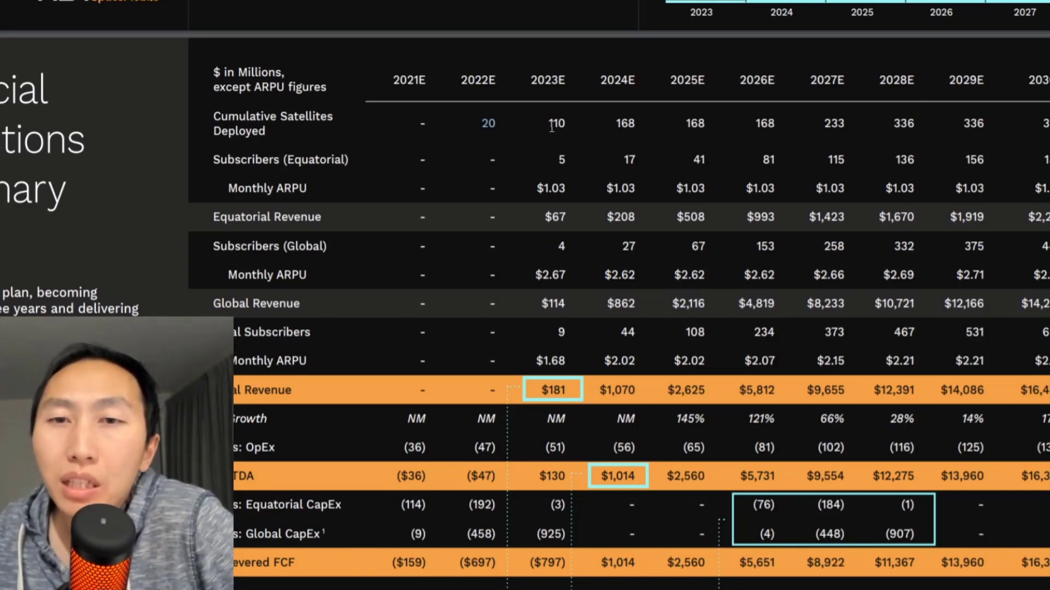
mouse_move(576, 128)
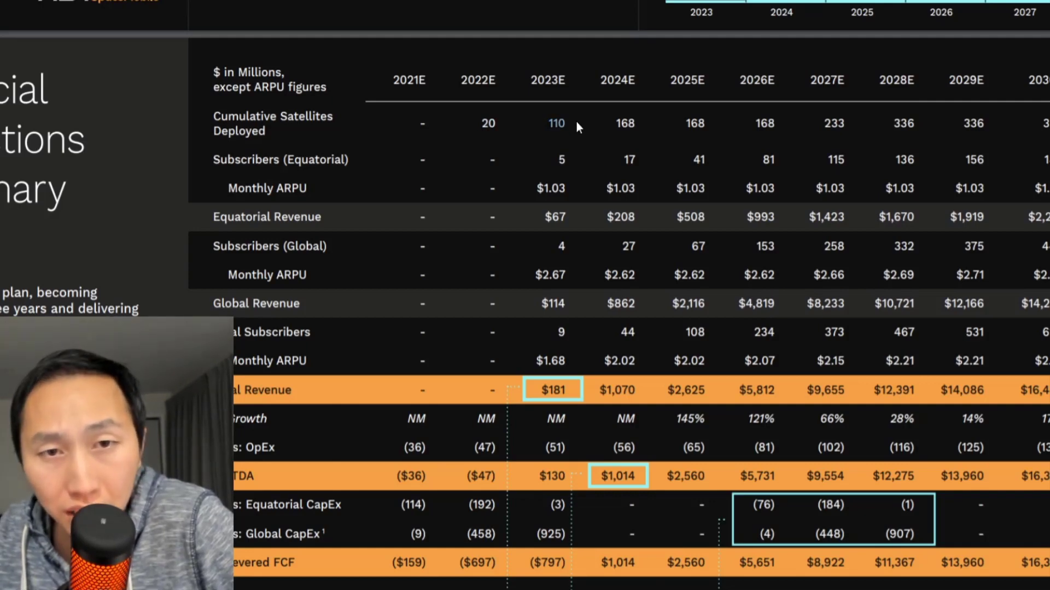
mouse_move(562, 166)
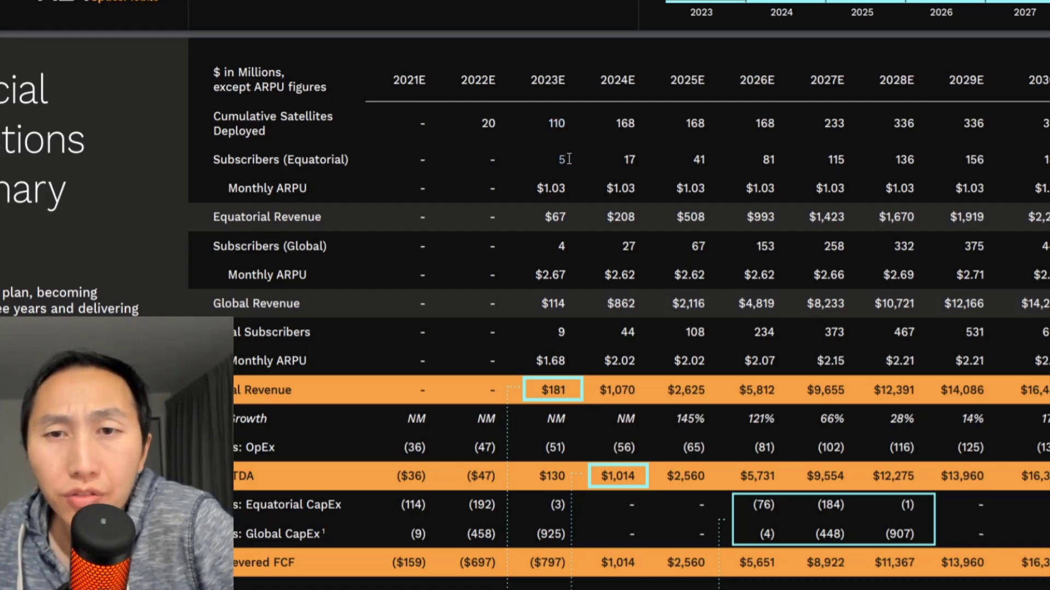
mouse_move(557, 207)
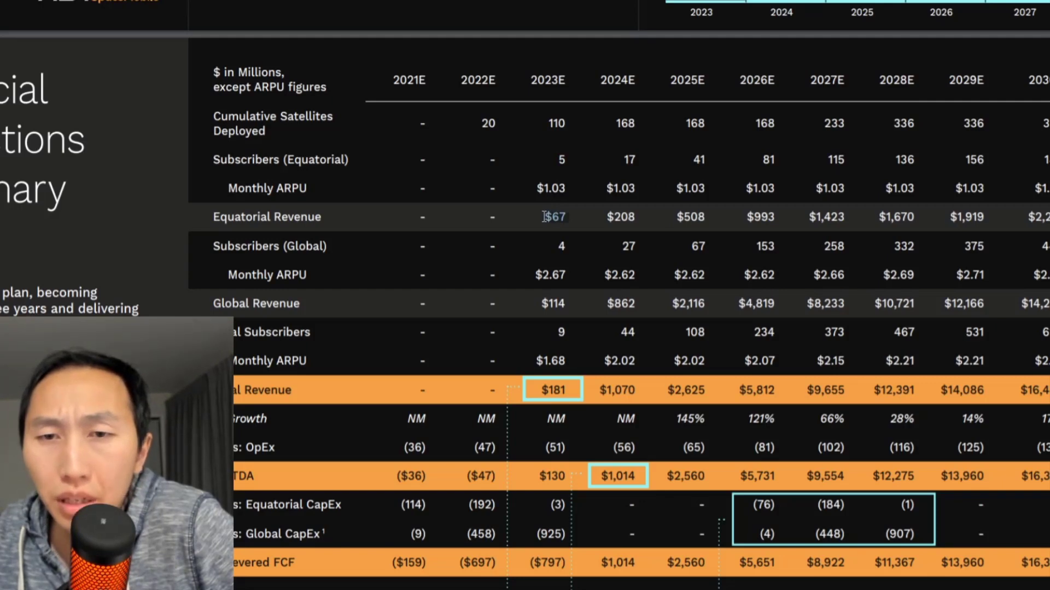
mouse_move(321, 241)
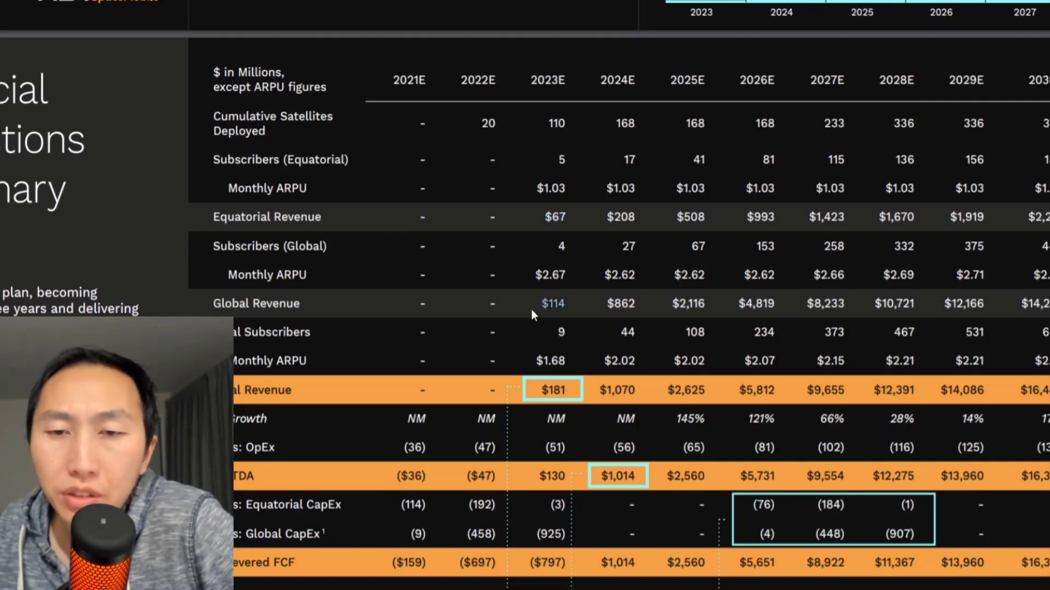
mouse_move(574, 371)
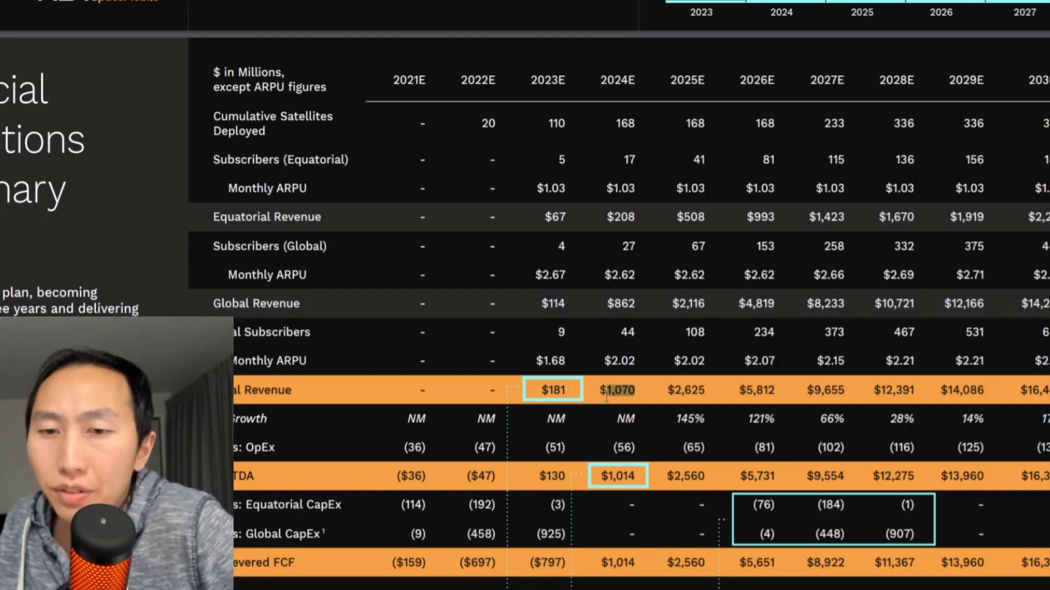
mouse_move(619, 410)
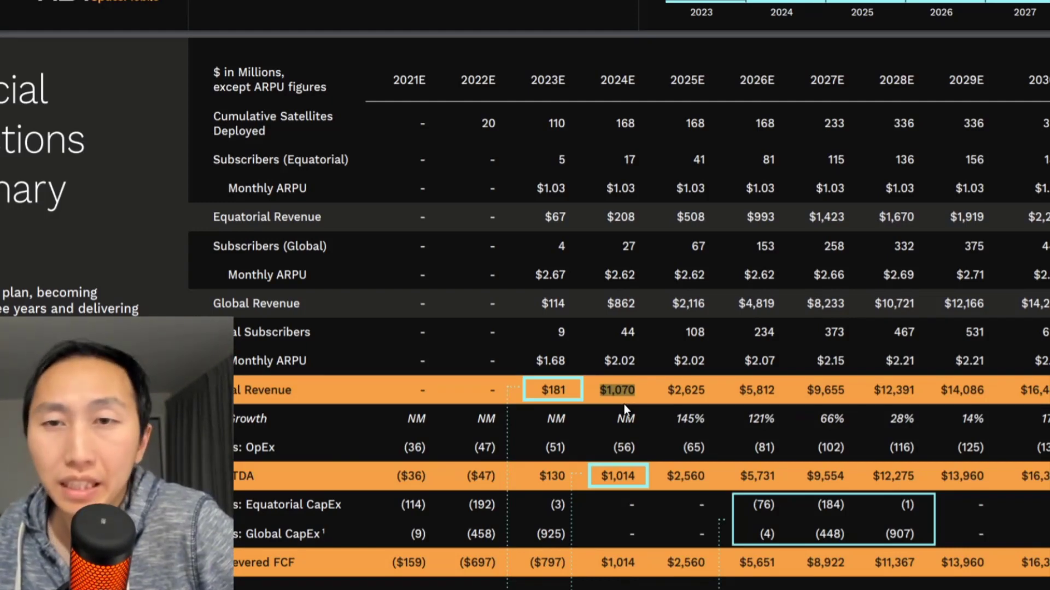
mouse_move(705, 388)
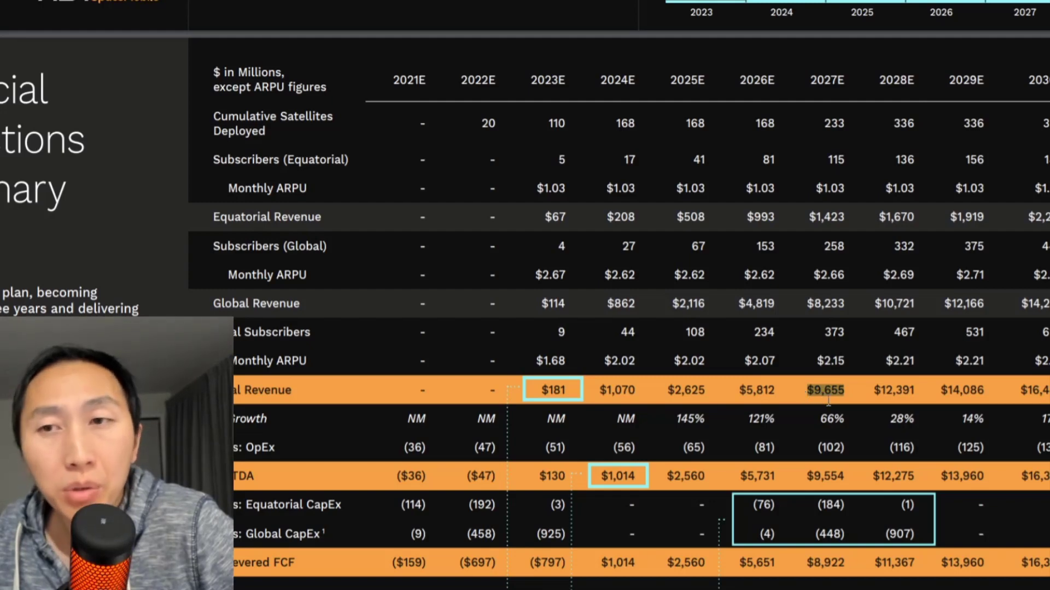
mouse_move(836, 410)
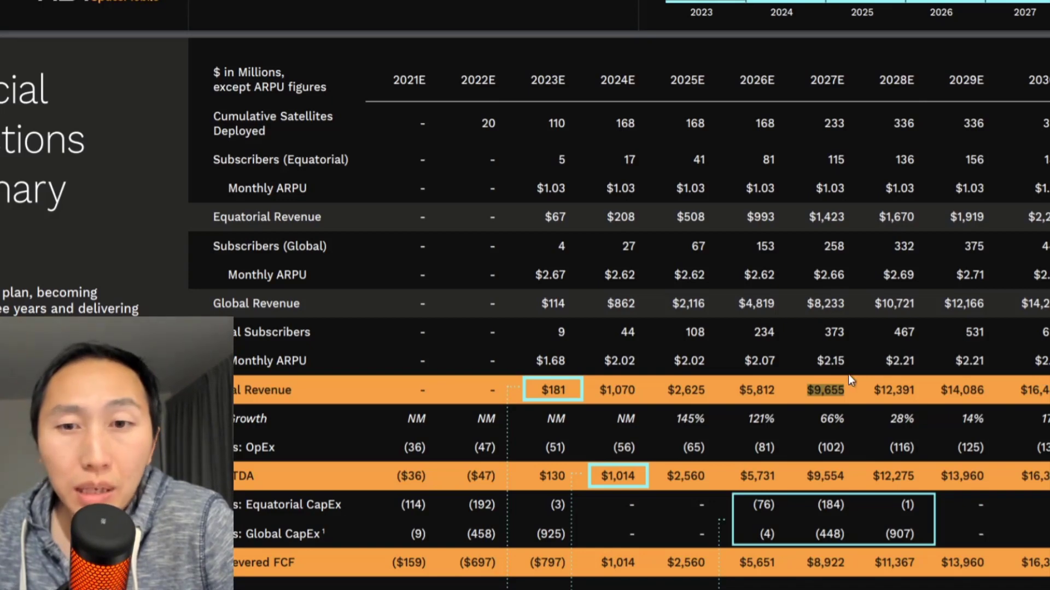
mouse_move(734, 394)
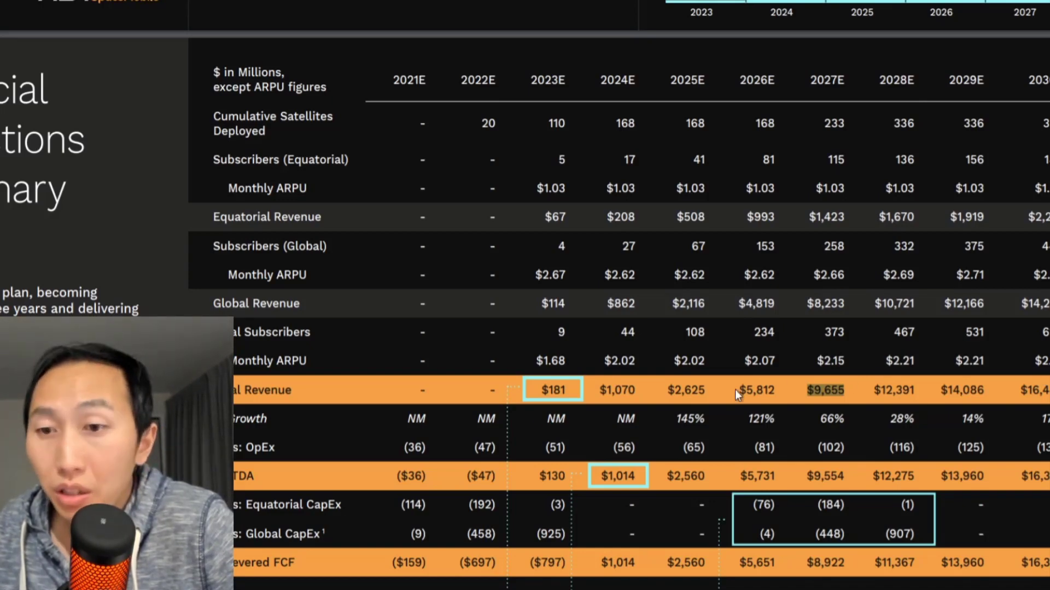
mouse_move(864, 388)
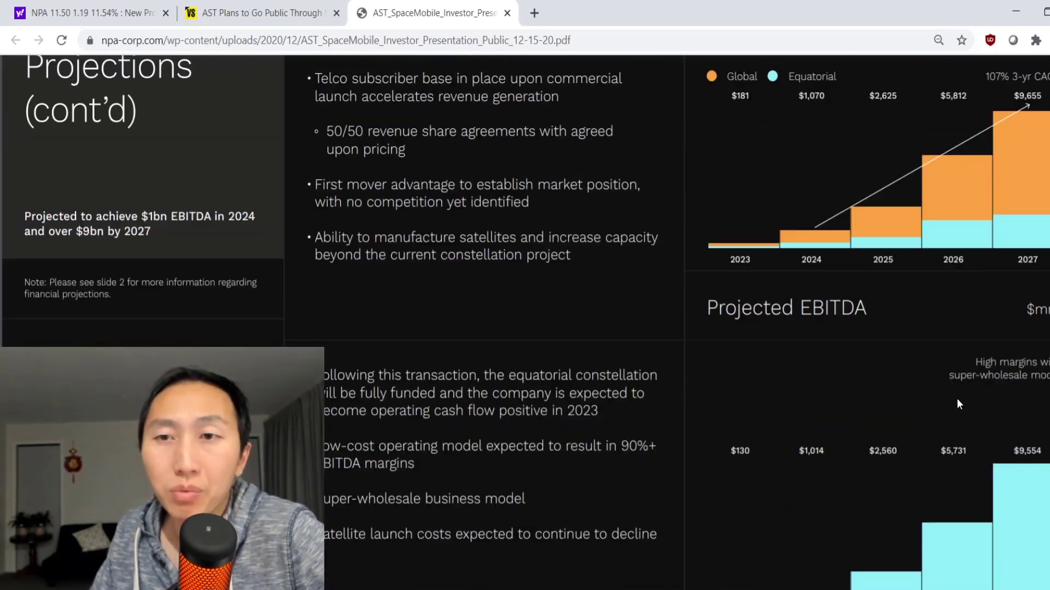
scroll("up", 3)
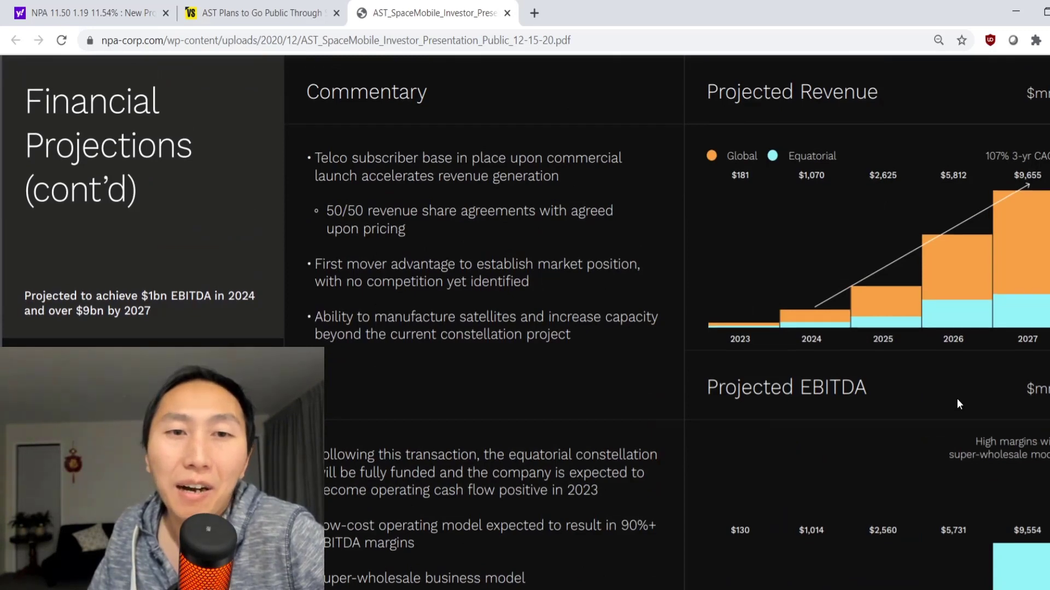
scroll("up", 3)
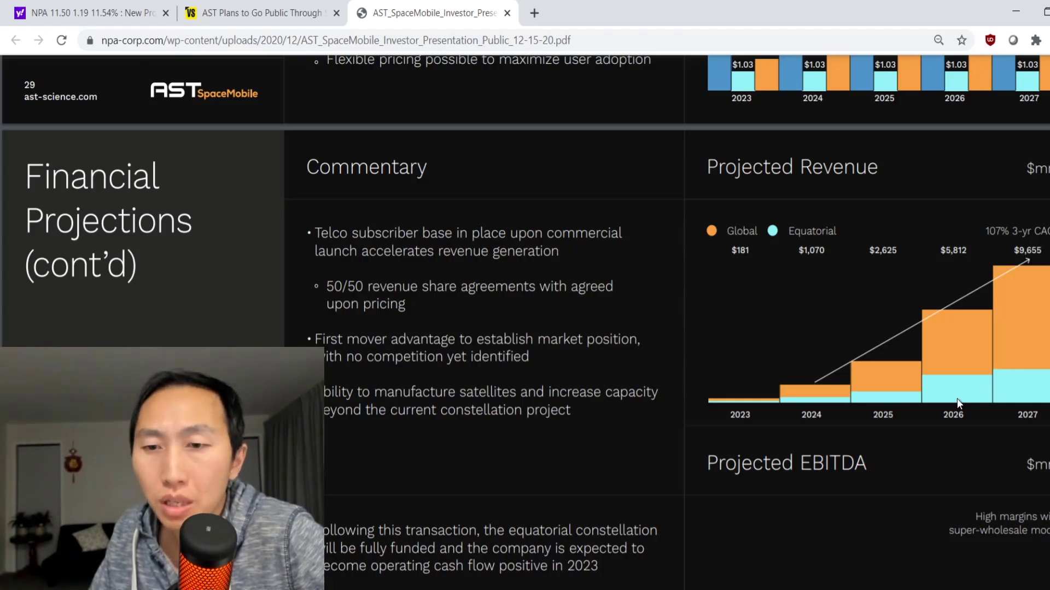
scroll("up", 3)
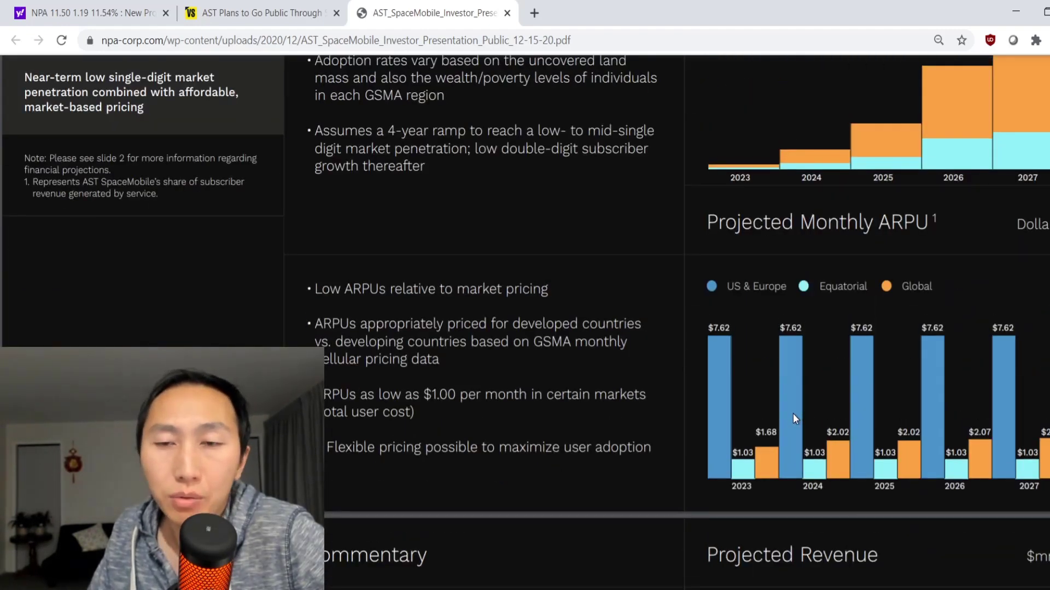
mouse_move(759, 420)
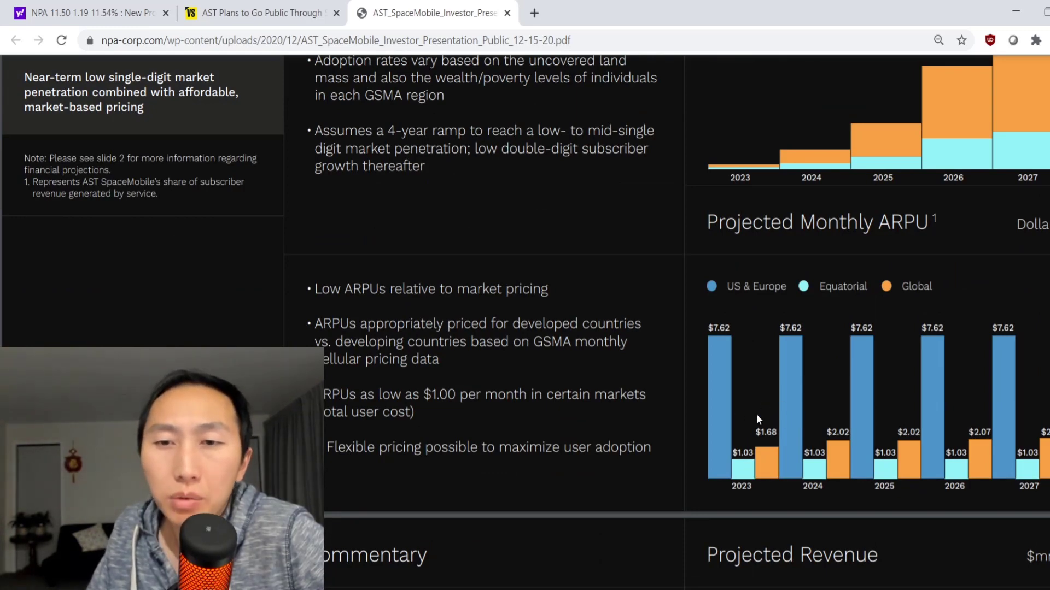
mouse_move(760, 394)
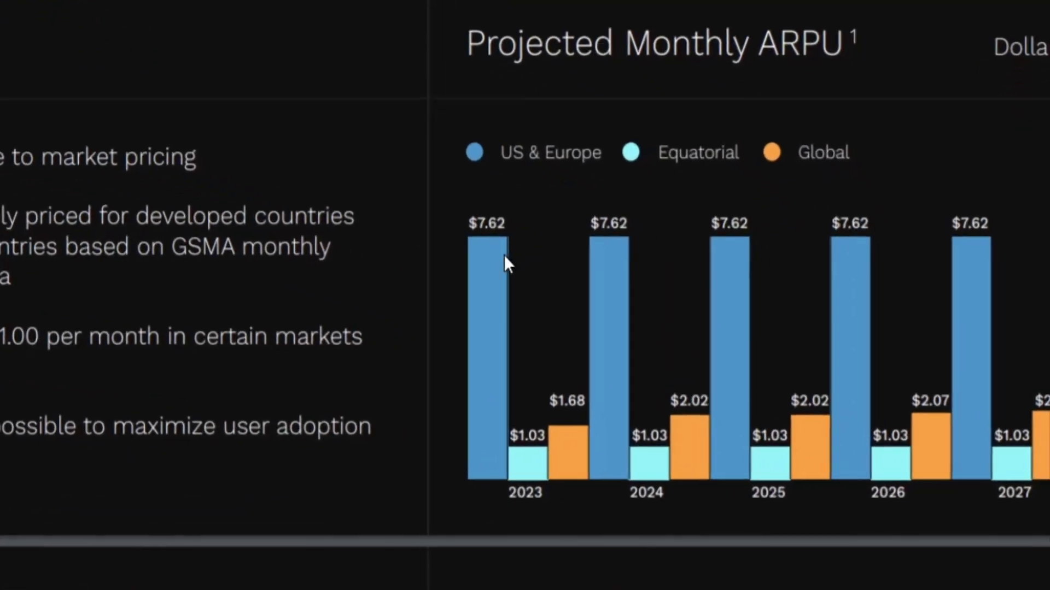
mouse_move(523, 273)
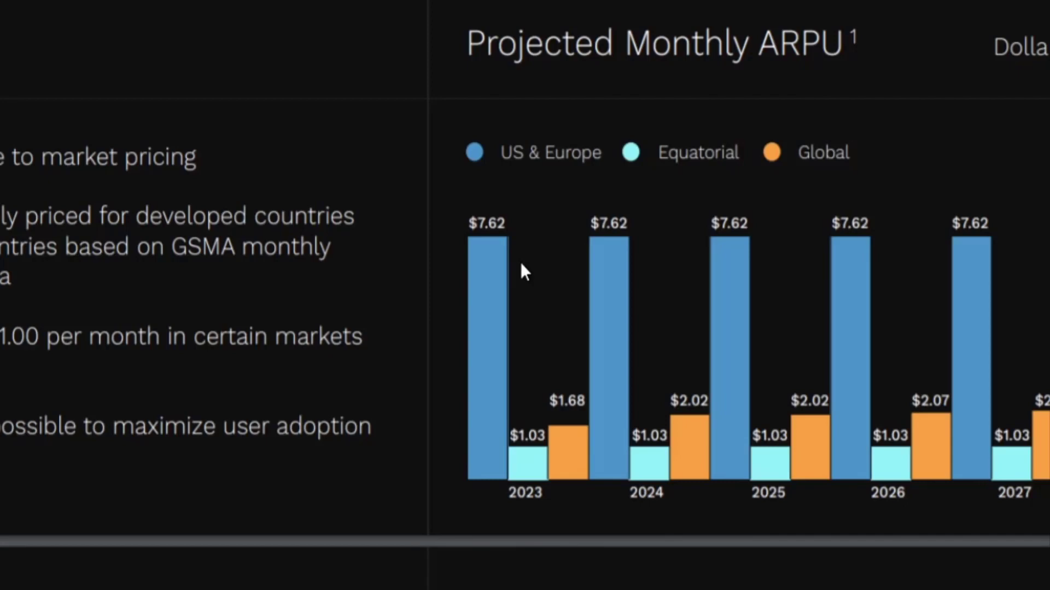
mouse_move(550, 449)
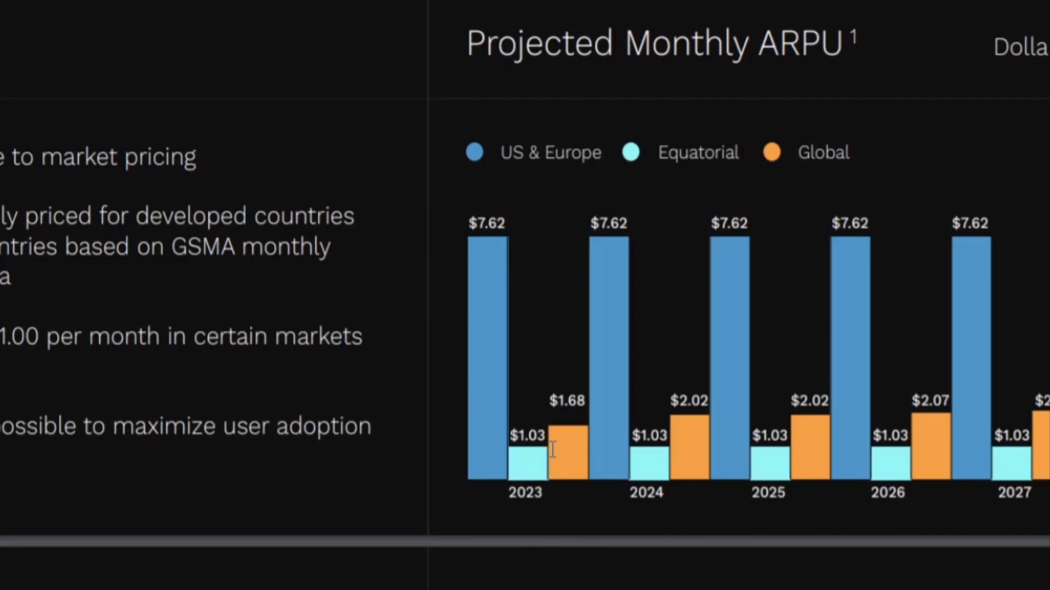
mouse_move(576, 455)
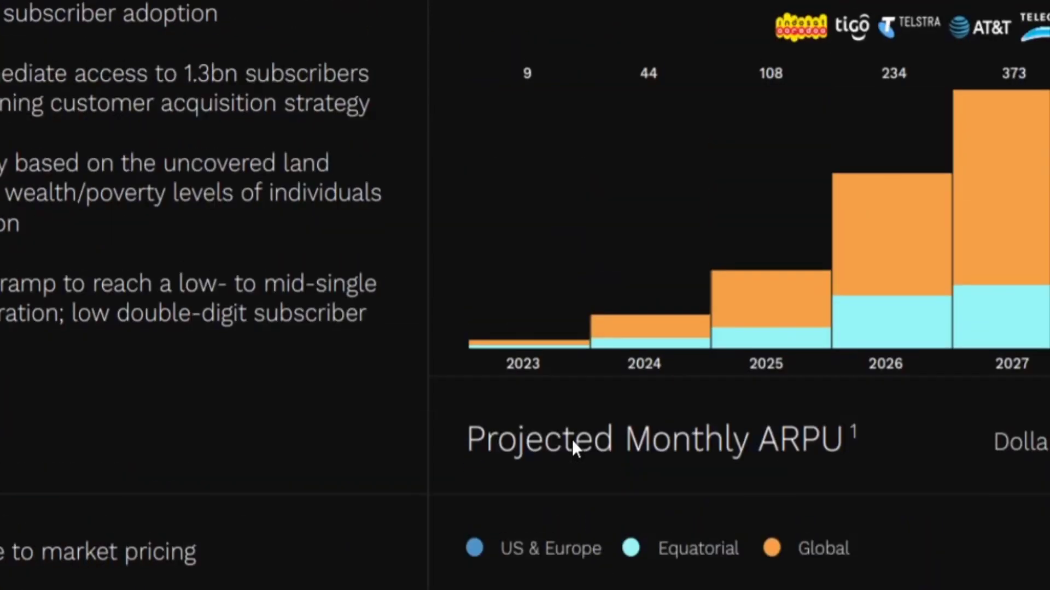
mouse_move(574, 438)
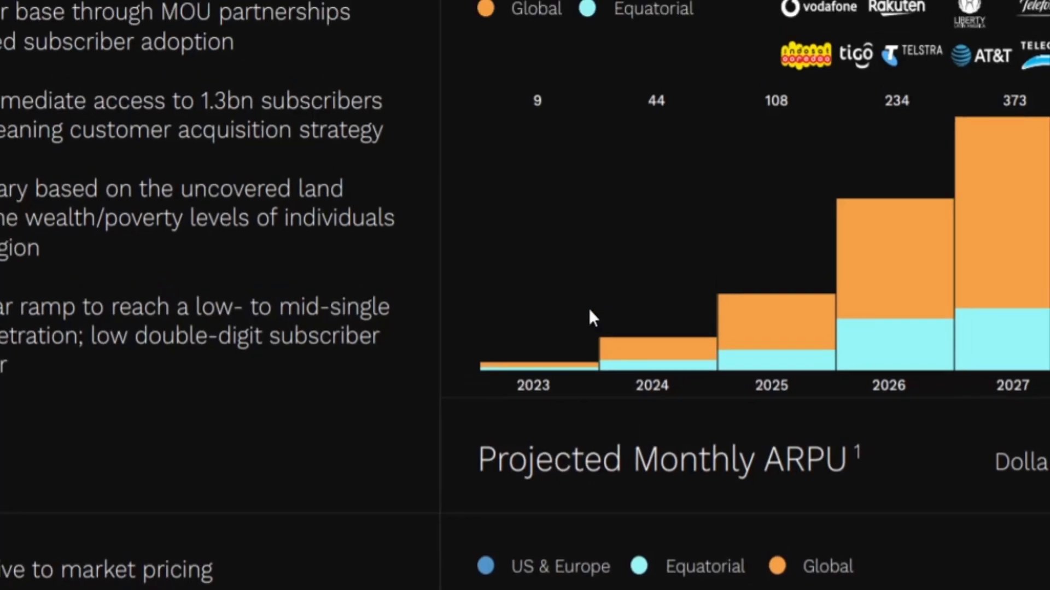
- Scroll the PDF back to the Projected Subscribers chart showing 9 to 373 million through 2027
scroll("up", 3)
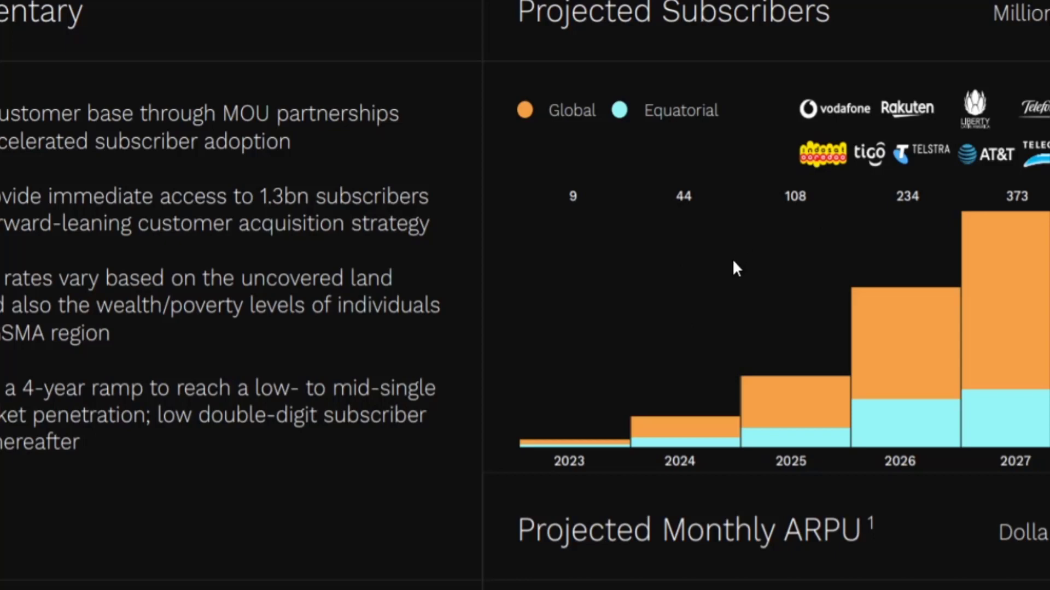
mouse_move(566, 355)
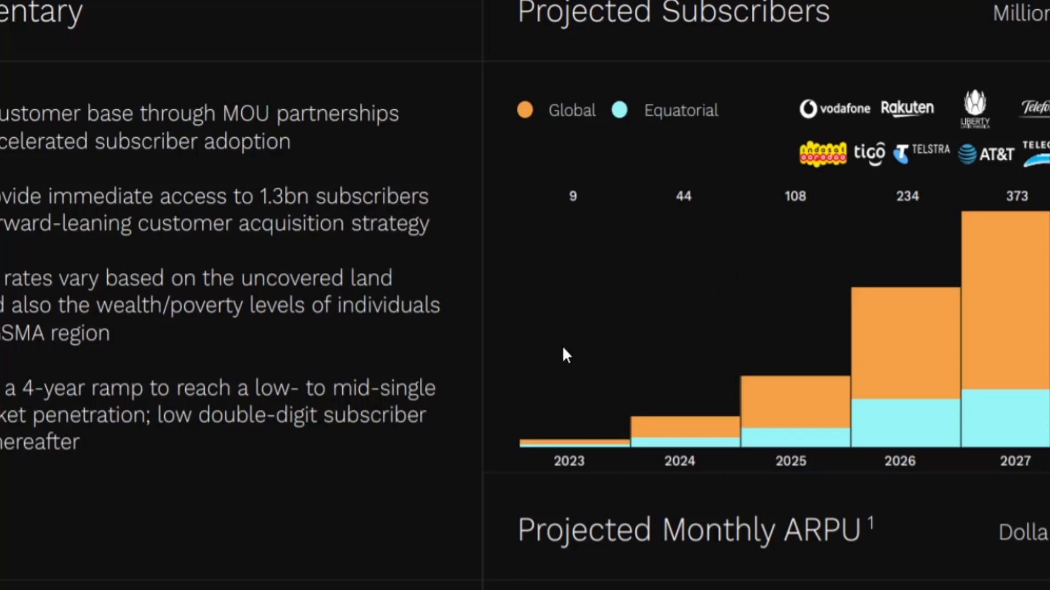
mouse_move(667, 334)
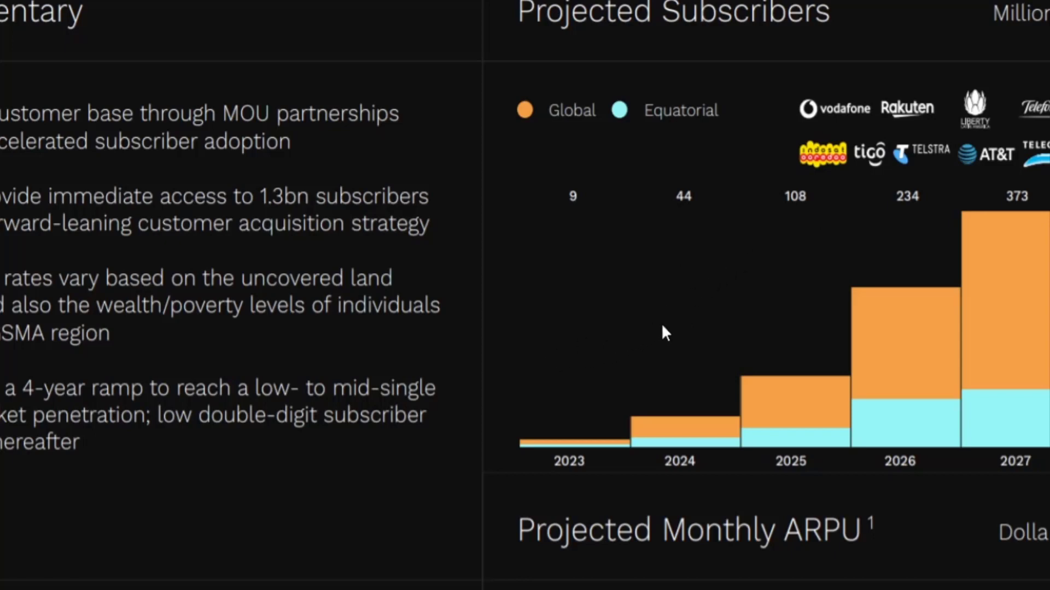
mouse_move(697, 363)
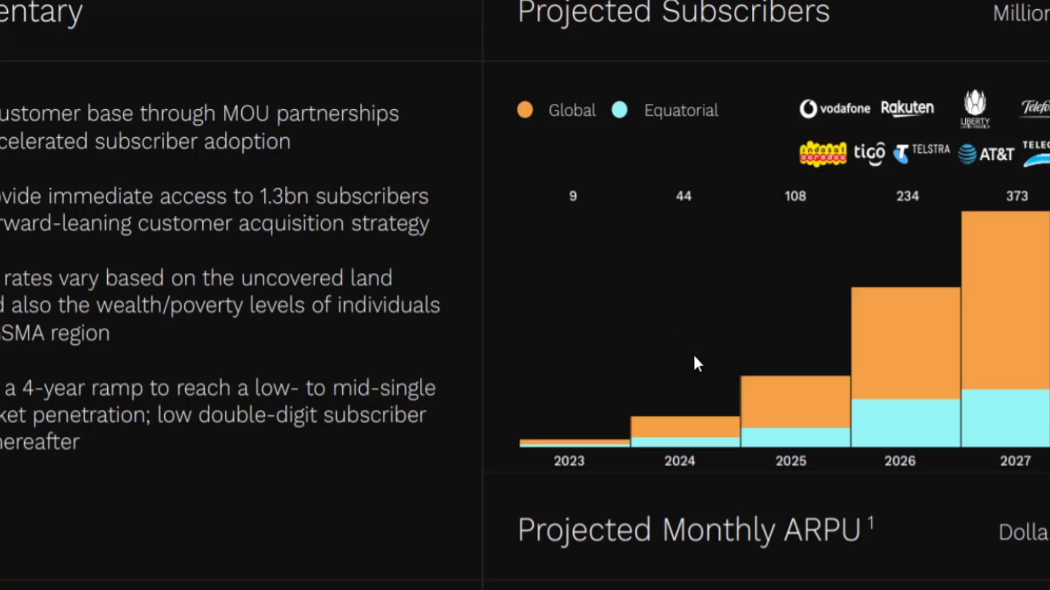
mouse_move(797, 349)
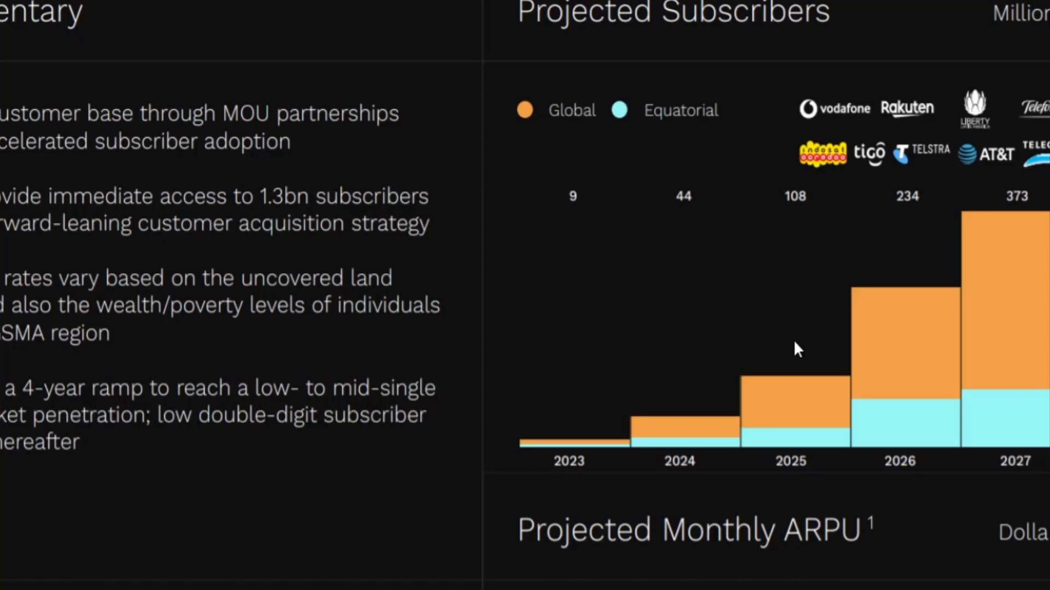
mouse_move(924, 334)
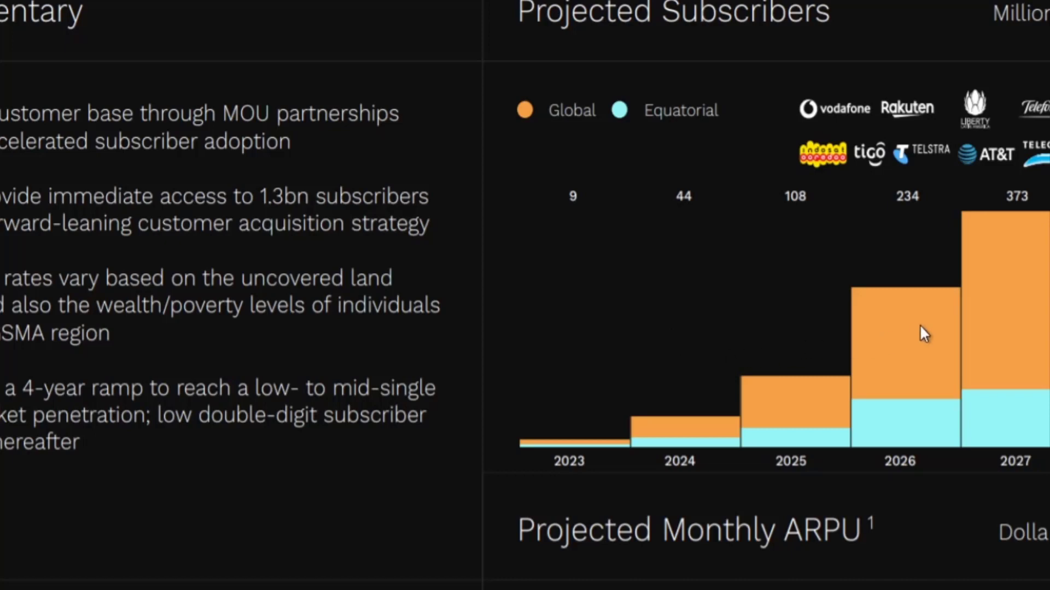
mouse_move(923, 328)
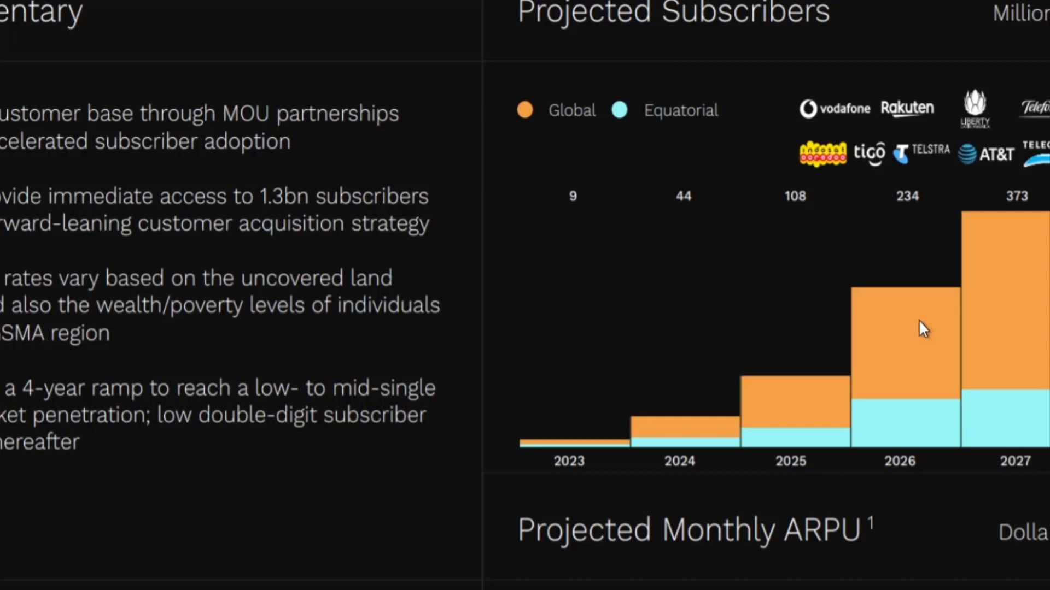
mouse_move(1030, 311)
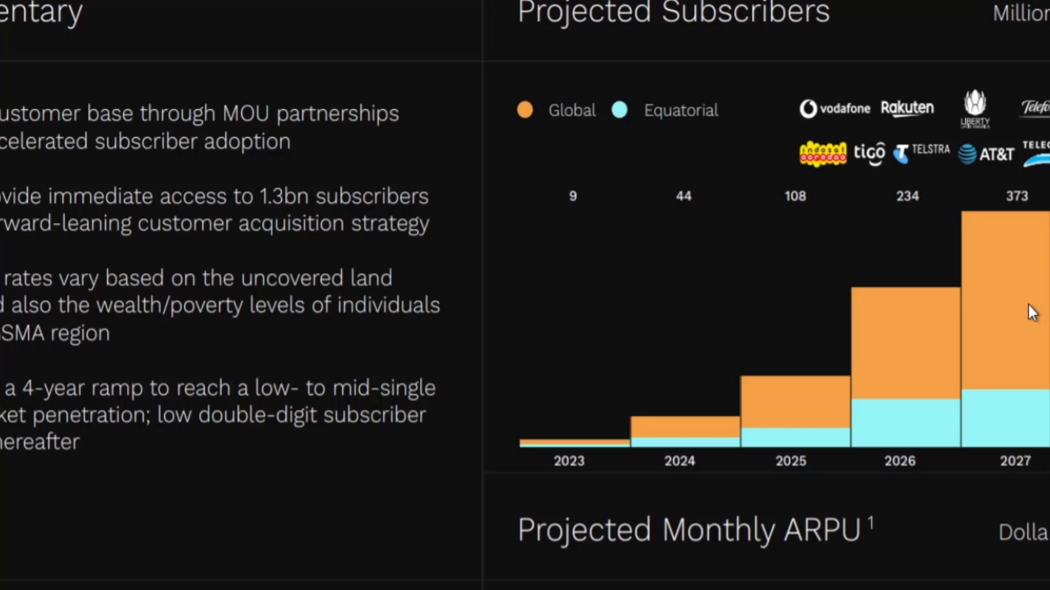
mouse_move(911, 344)
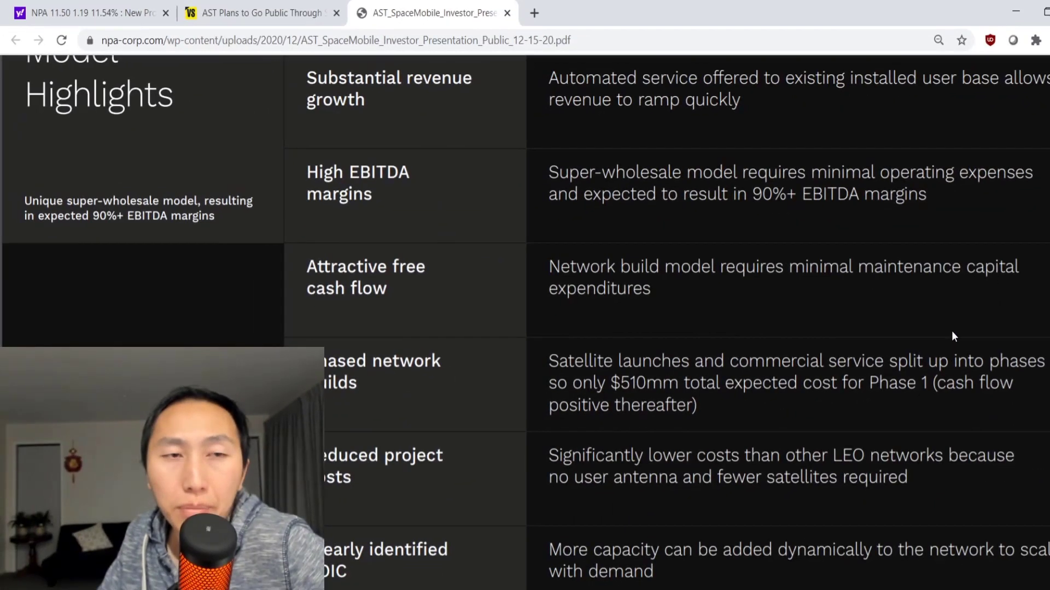
- Scroll the PDF to the Global Coverage page laying out the satellite deployment phases
scroll("up", 3)
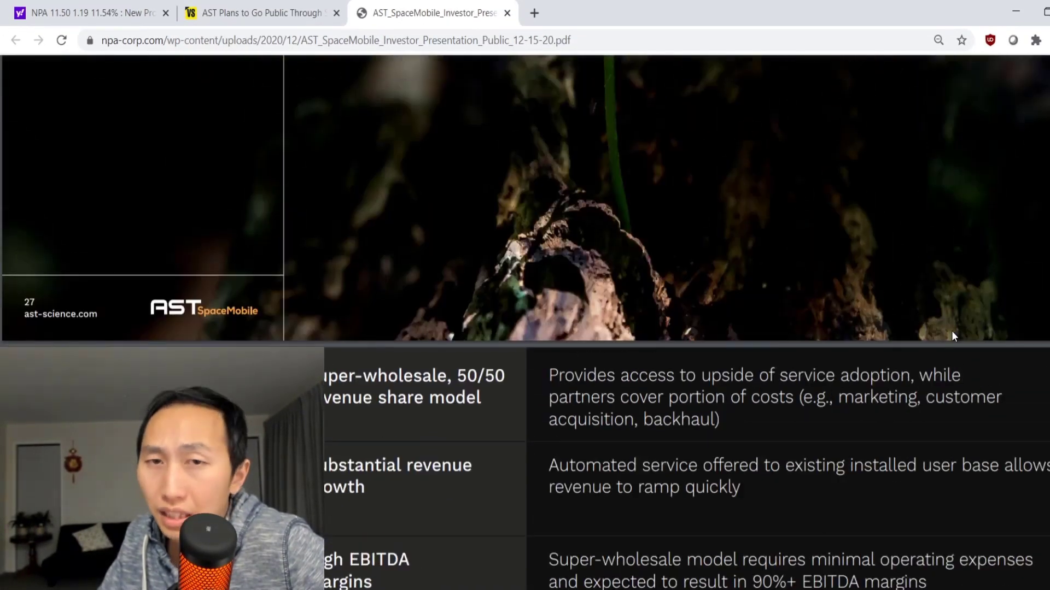
scroll("up", 3)
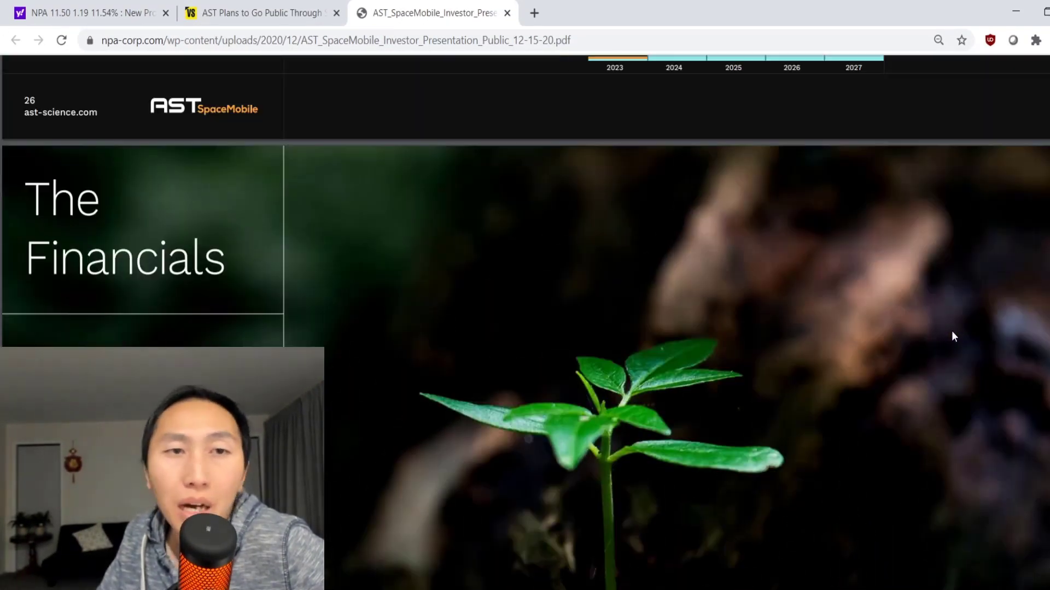
scroll("up", 3)
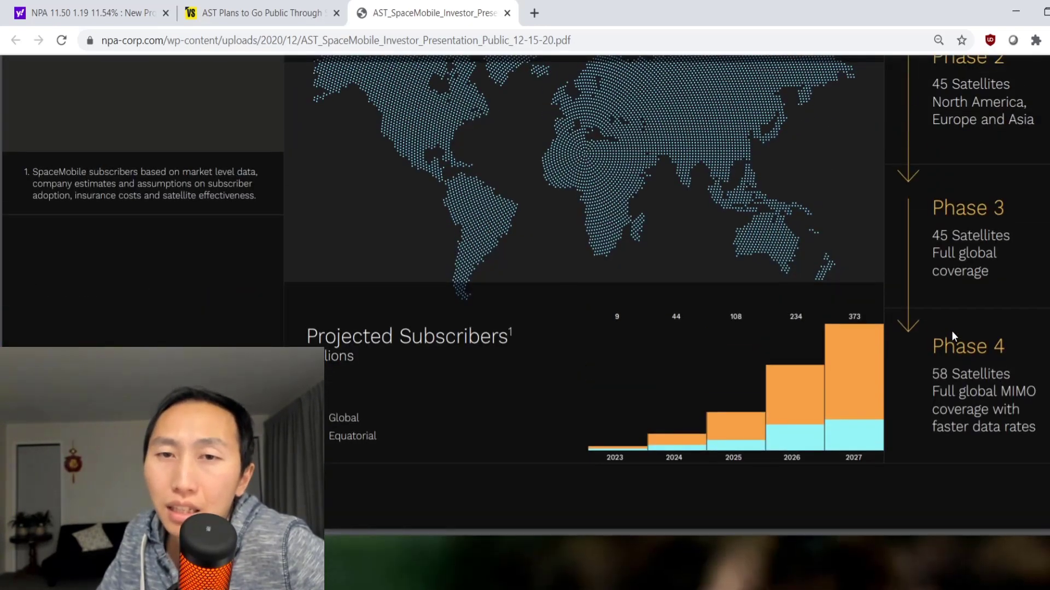
scroll("up", 3)
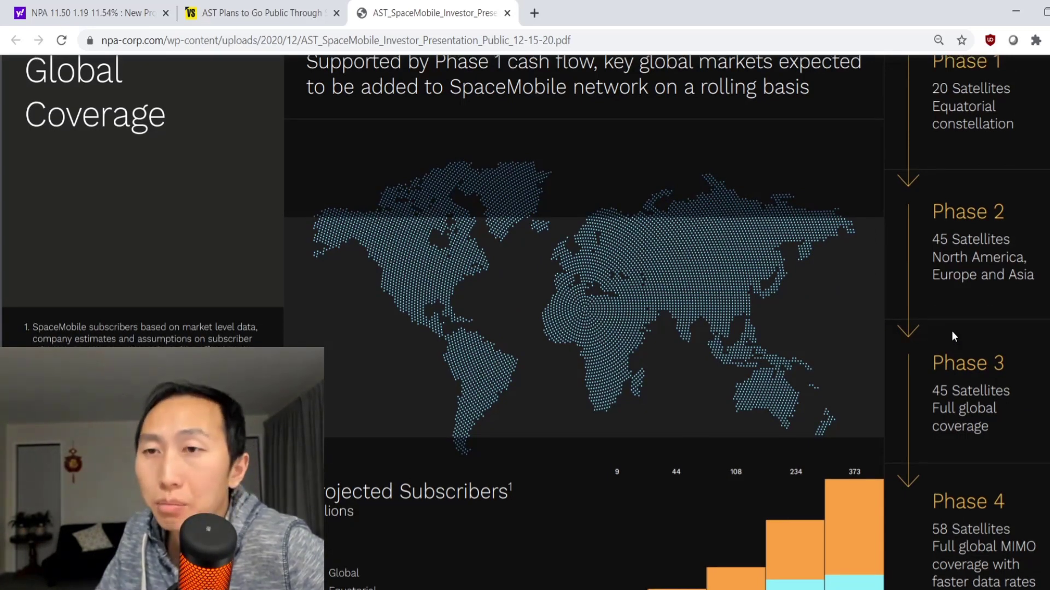
scroll("up", 3)
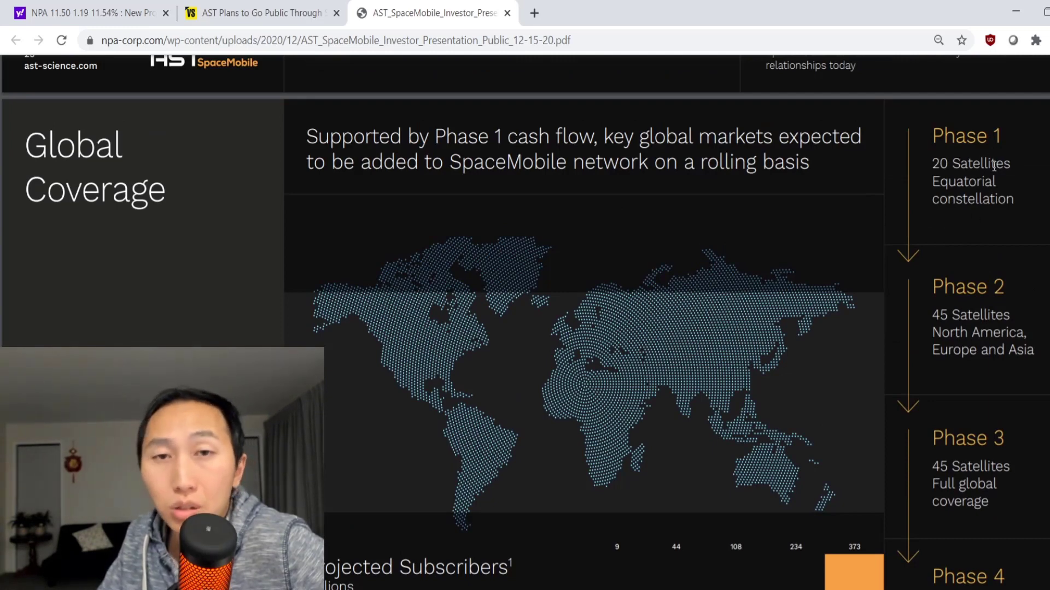
mouse_move(977, 313)
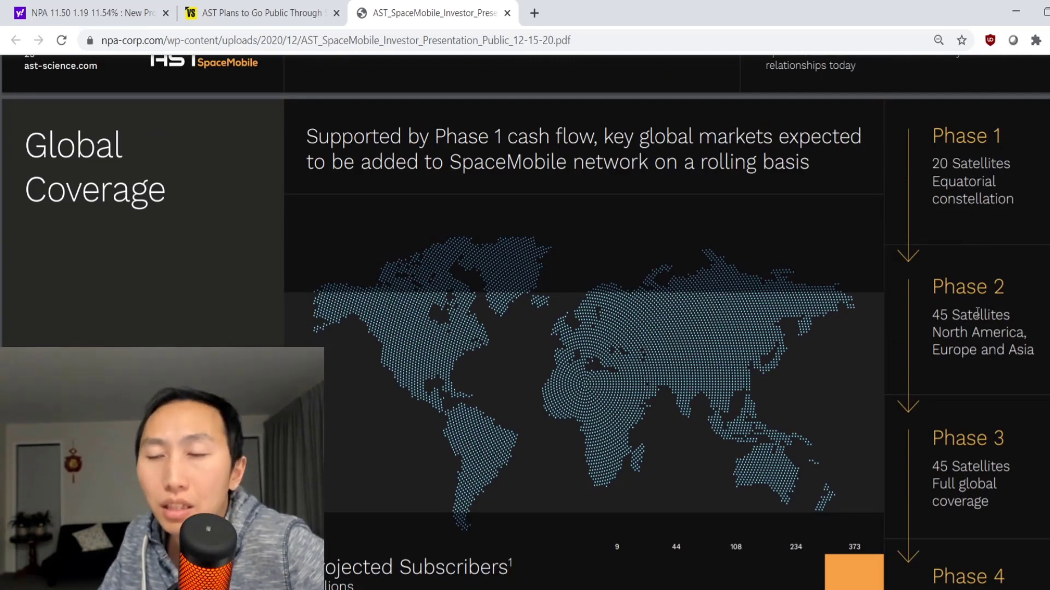
scroll("down", 3)
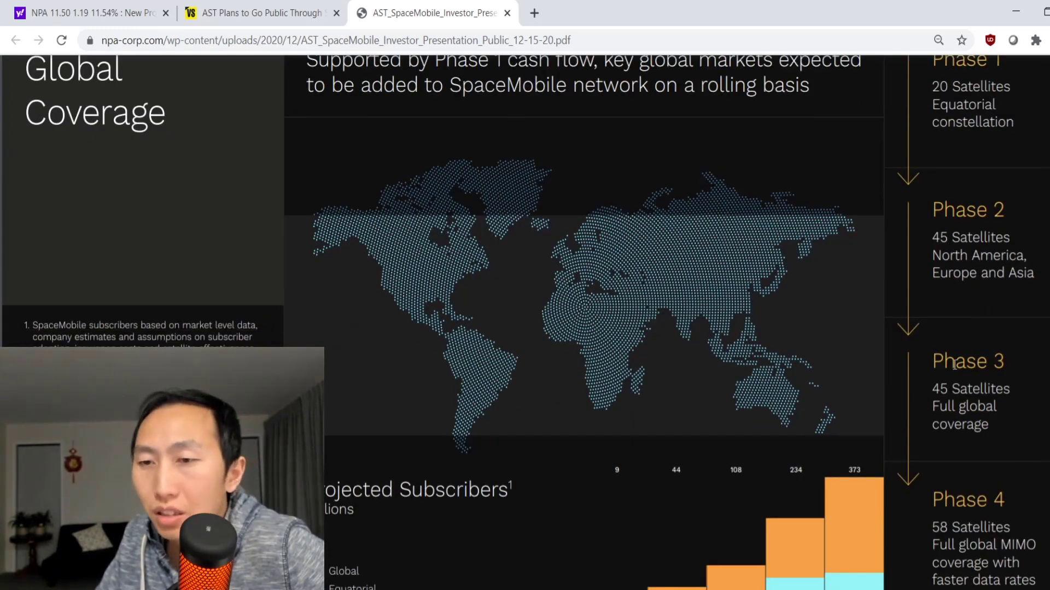
scroll("down", 3)
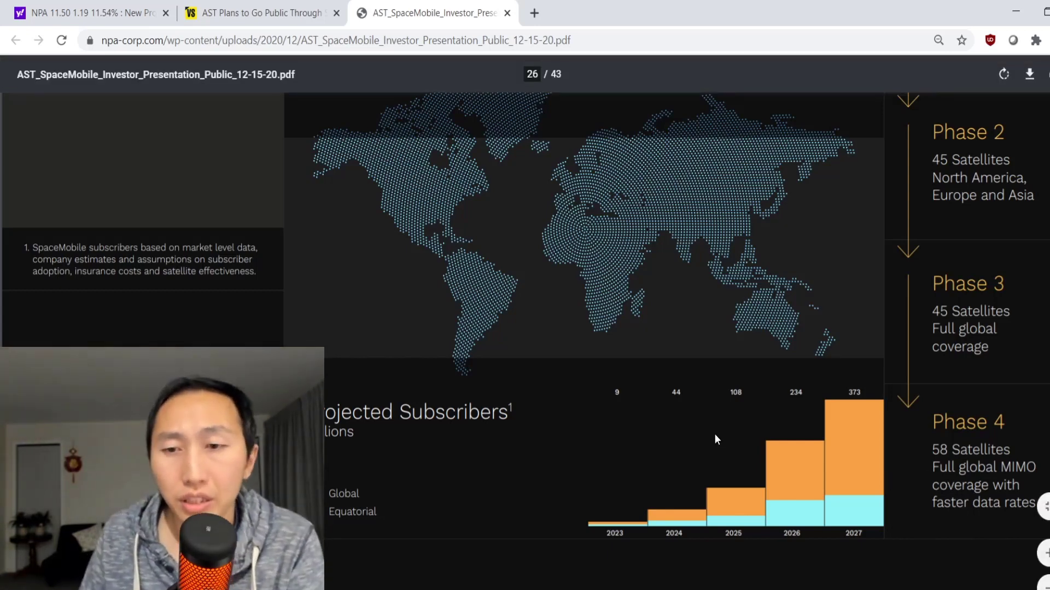
scroll("up", 3)
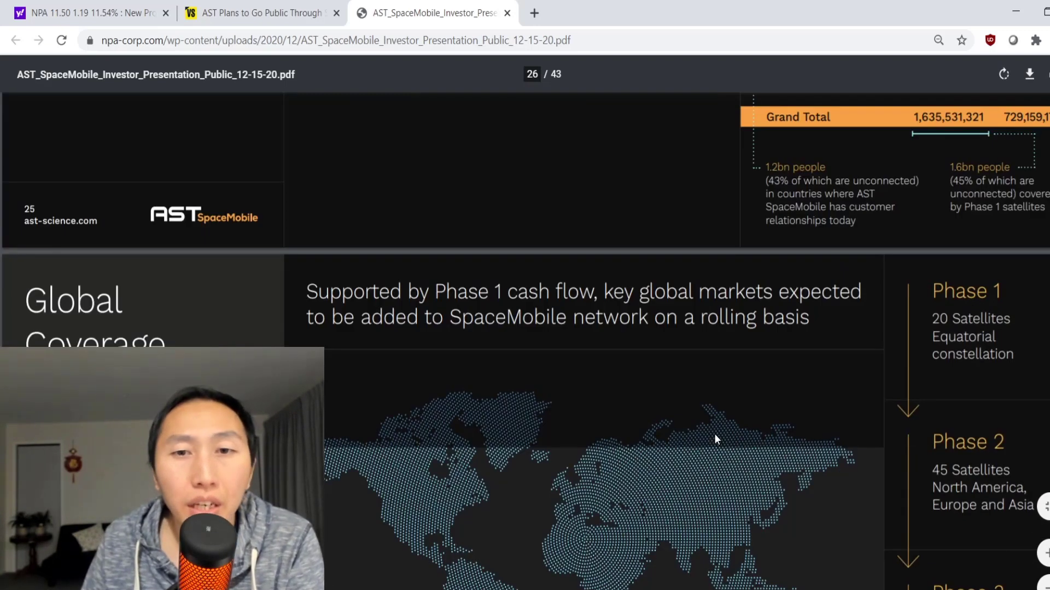
scroll("down", 3)
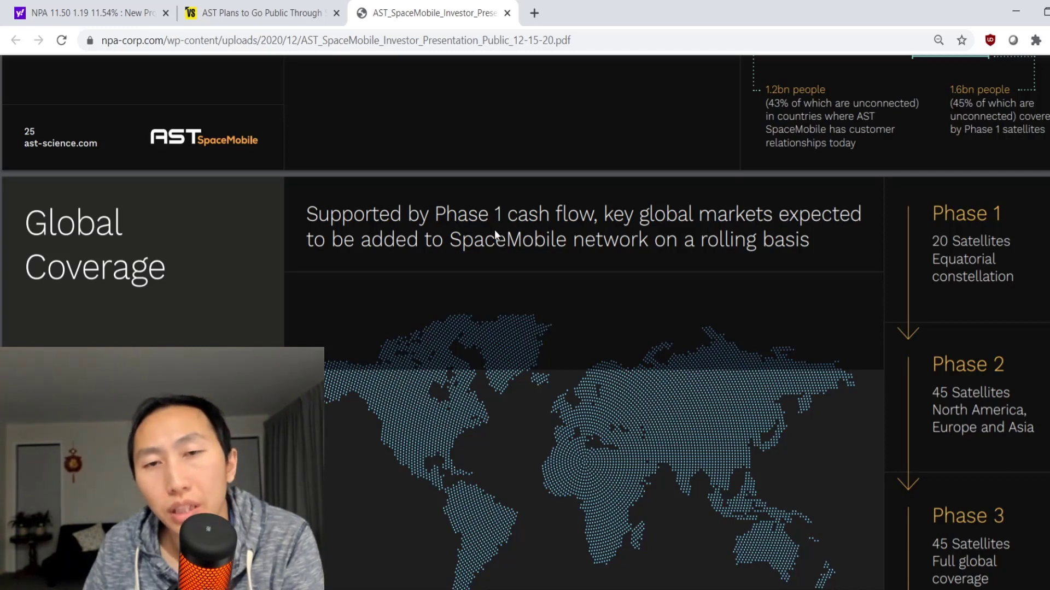
mouse_move(630, 240)
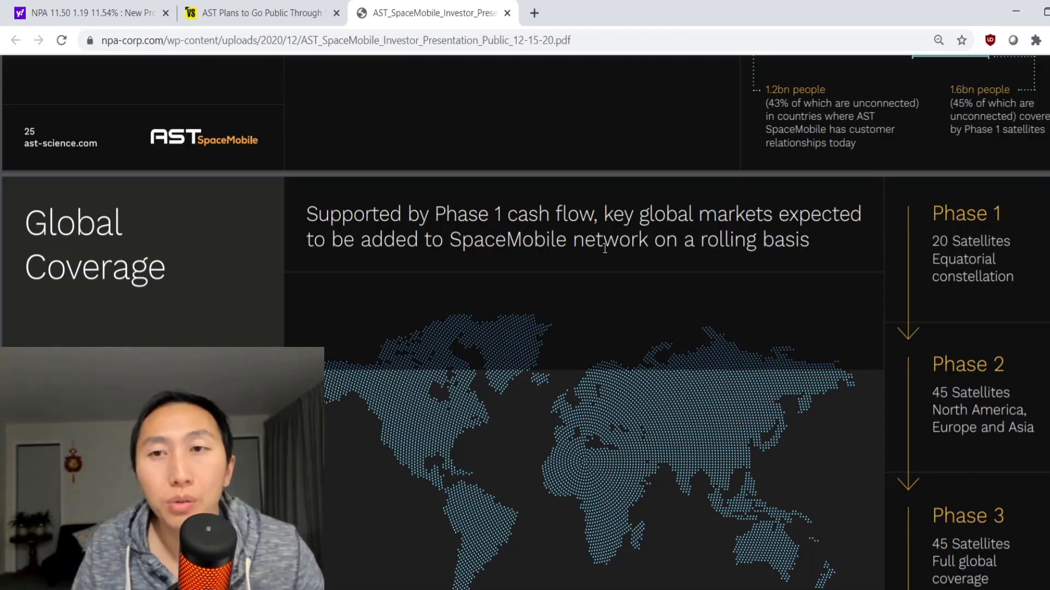
- Scroll back to page 25, the Phase 1 slide covering 1.6 billion people across 49 countries
scroll("up", 3)
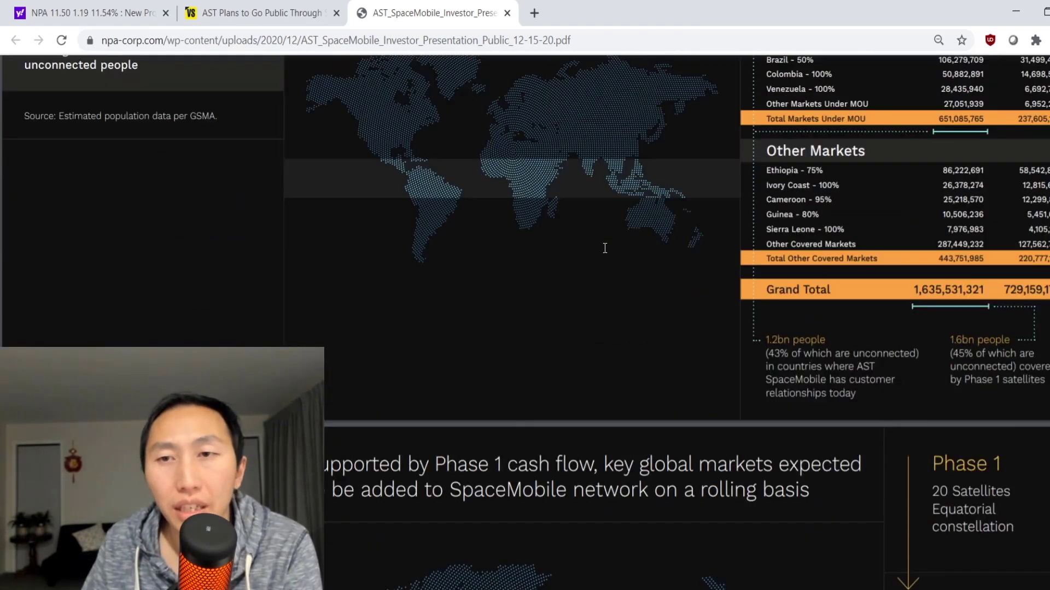
scroll("up", 3)
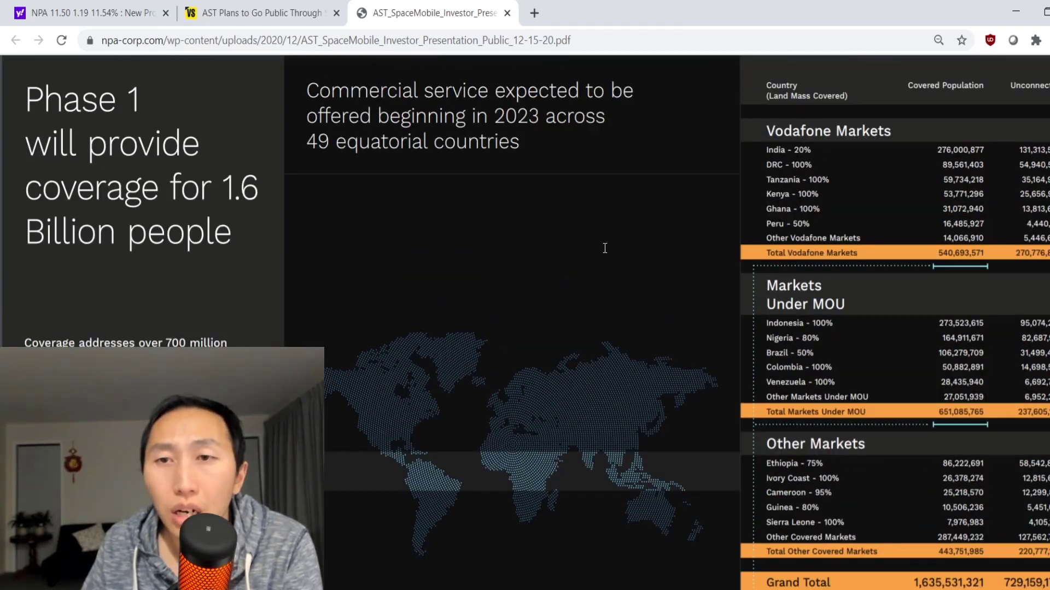
scroll("up", 3)
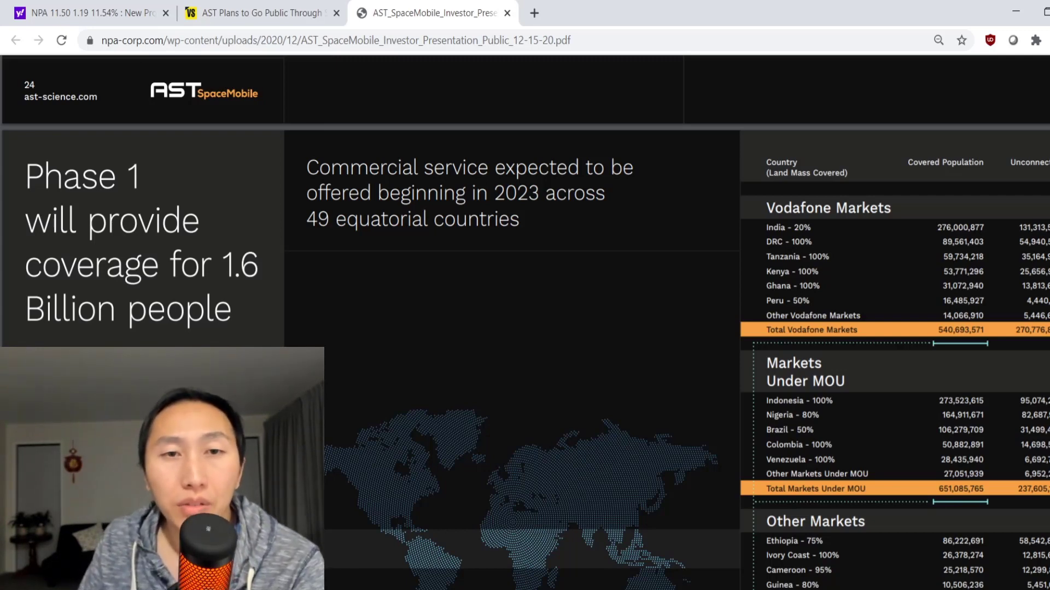
scroll("down", 3)
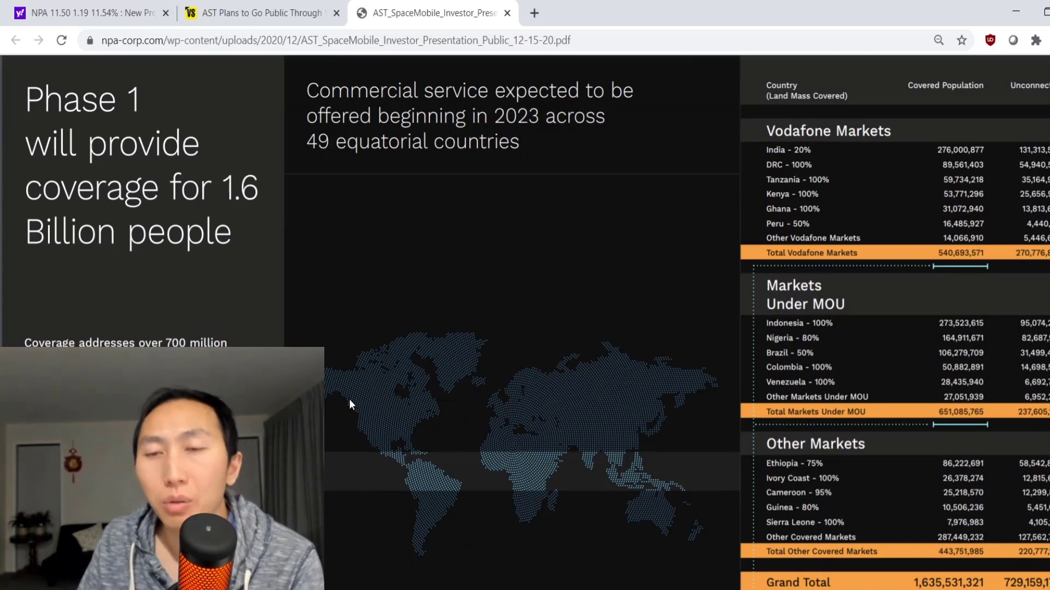
mouse_move(374, 354)
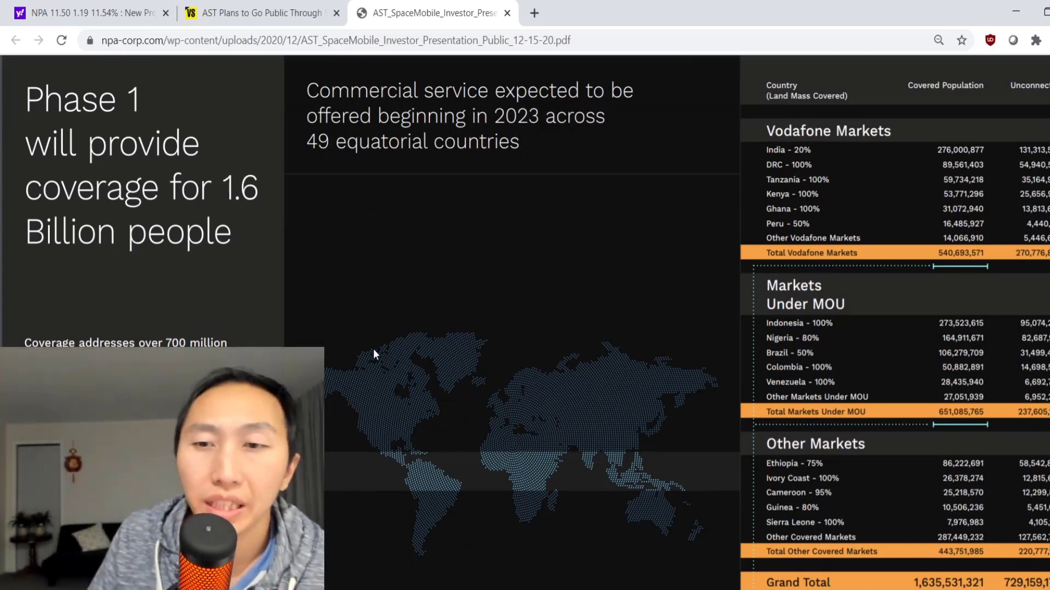
mouse_move(404, 388)
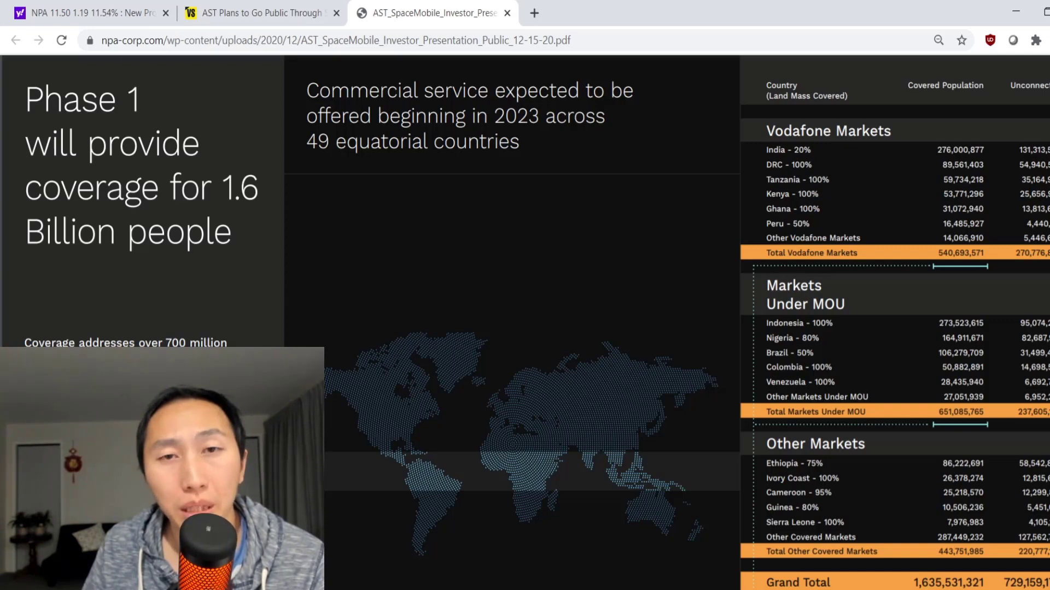
mouse_move(385, 363)
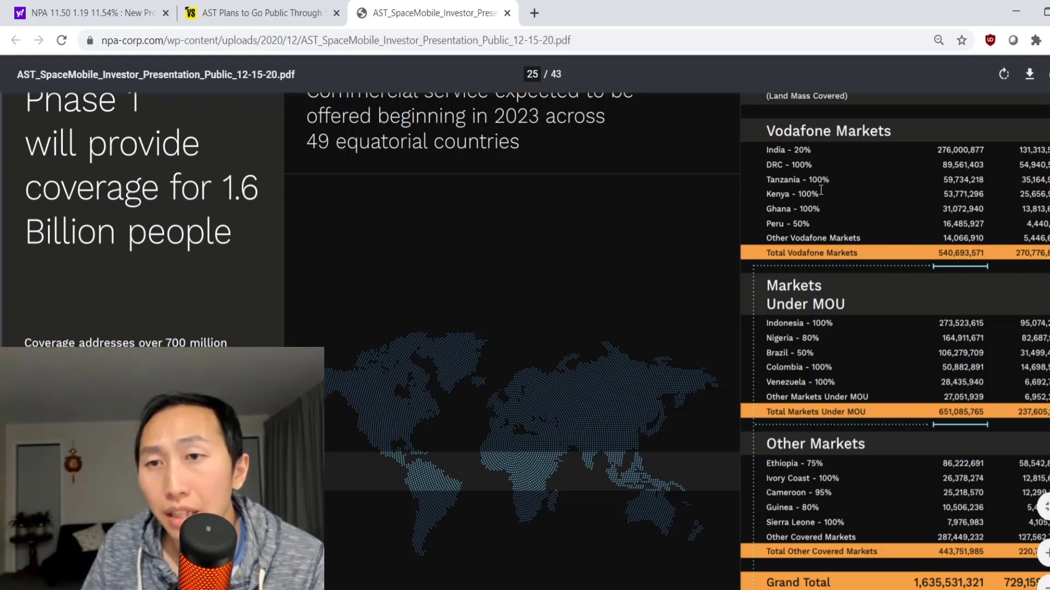
mouse_move(798, 160)
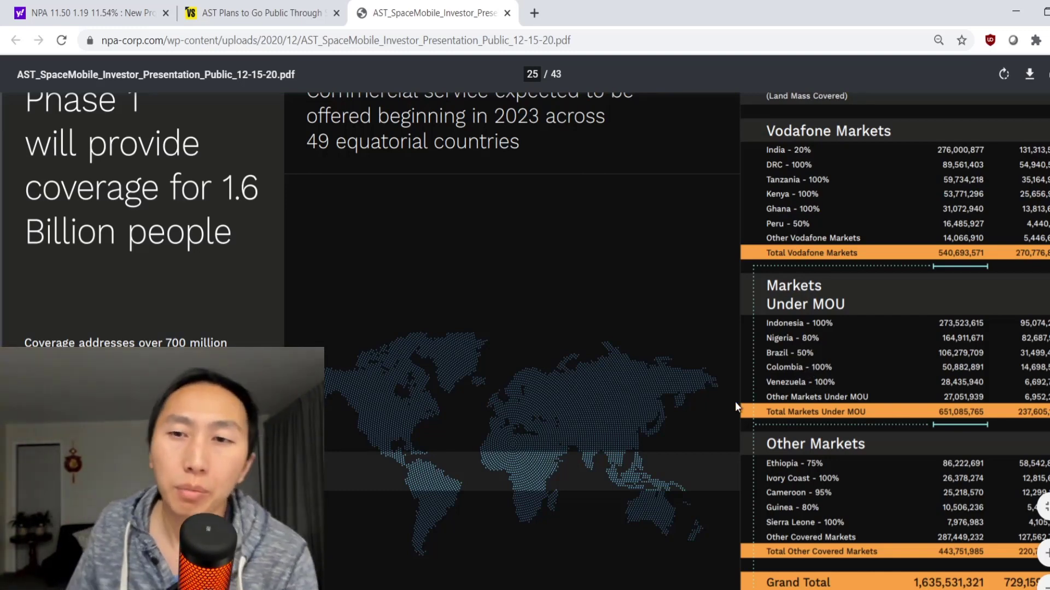
scroll("up", 3)
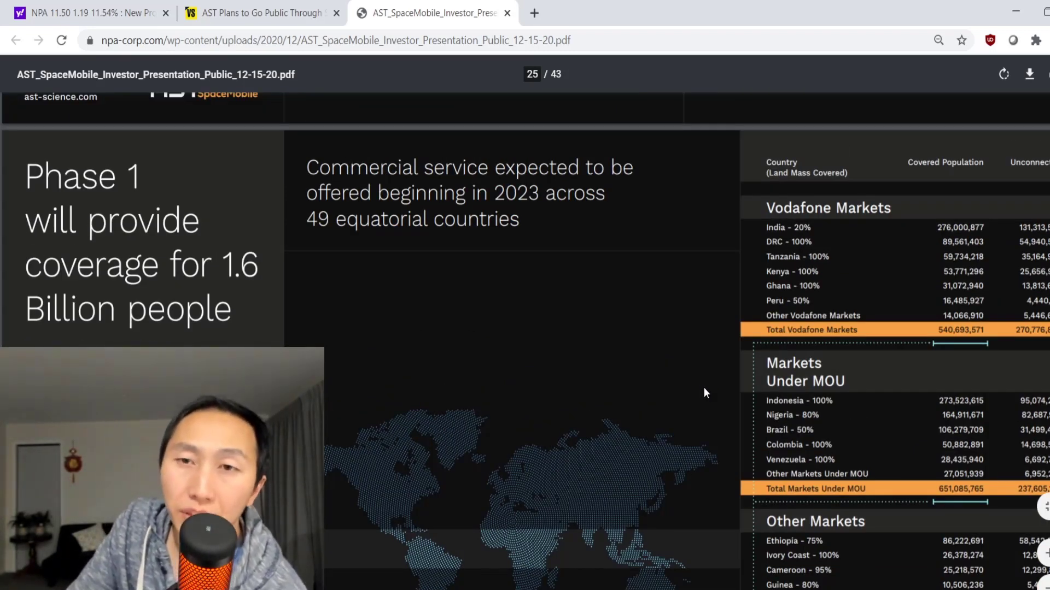
- Scroll to the Key Commercial Partners slide on page 23 with Vodafone, AT&T and the MOUs
scroll("up", 3)
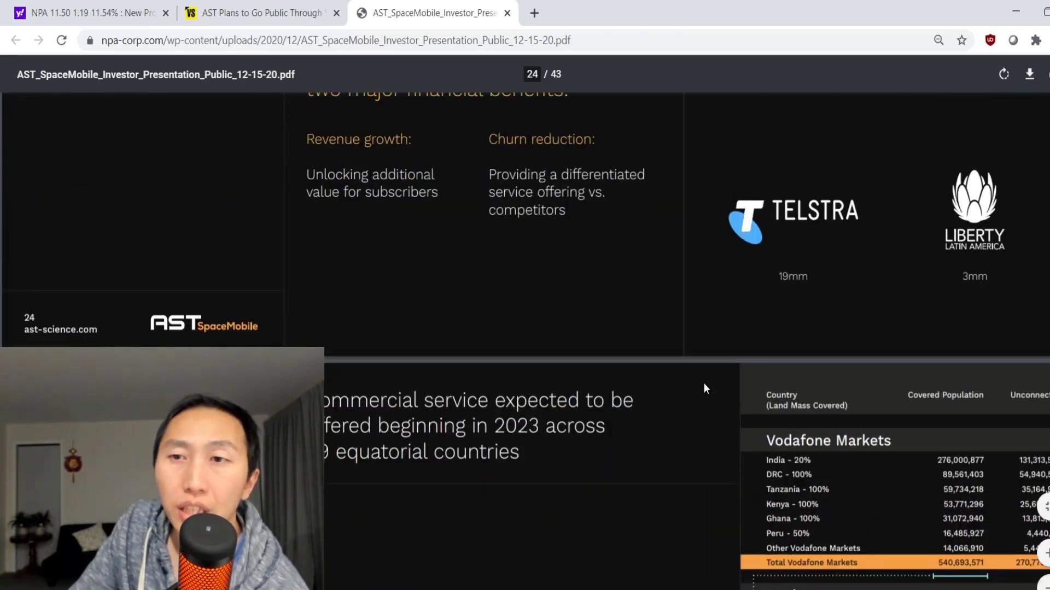
scroll("up", 3)
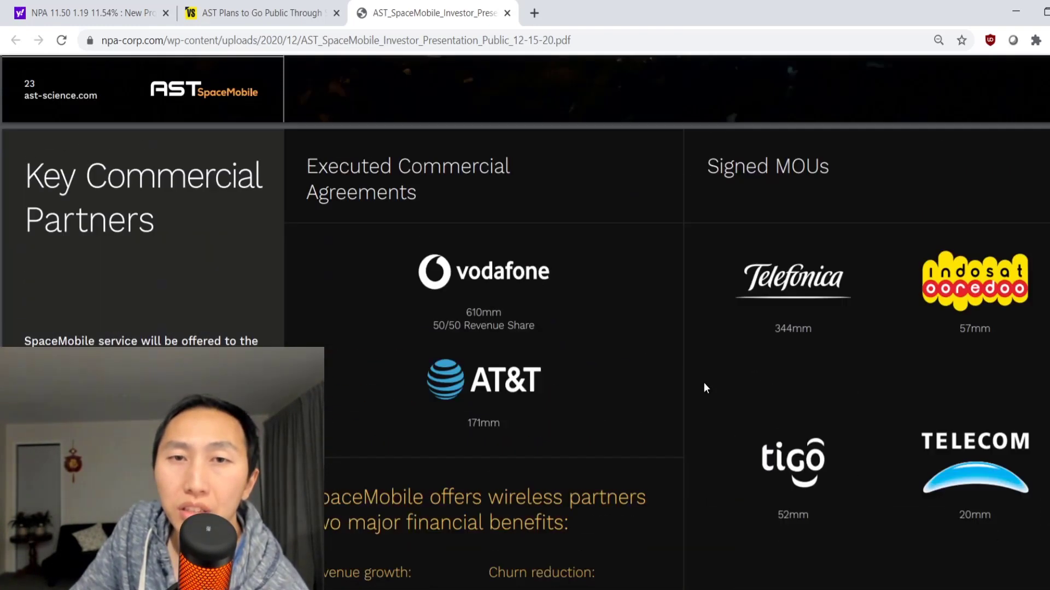
scroll("down", 3)
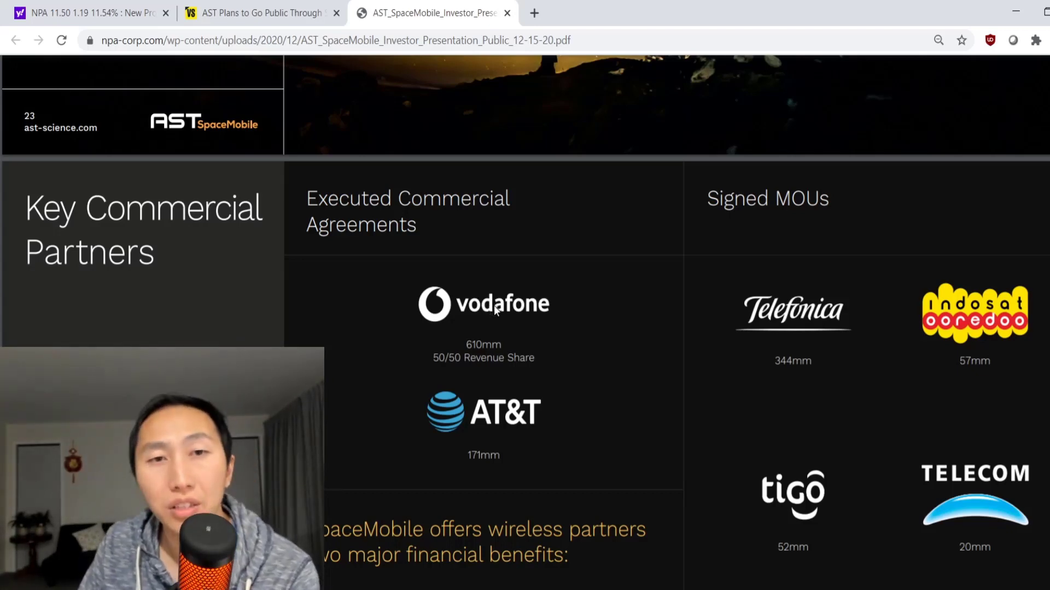
mouse_move(554, 375)
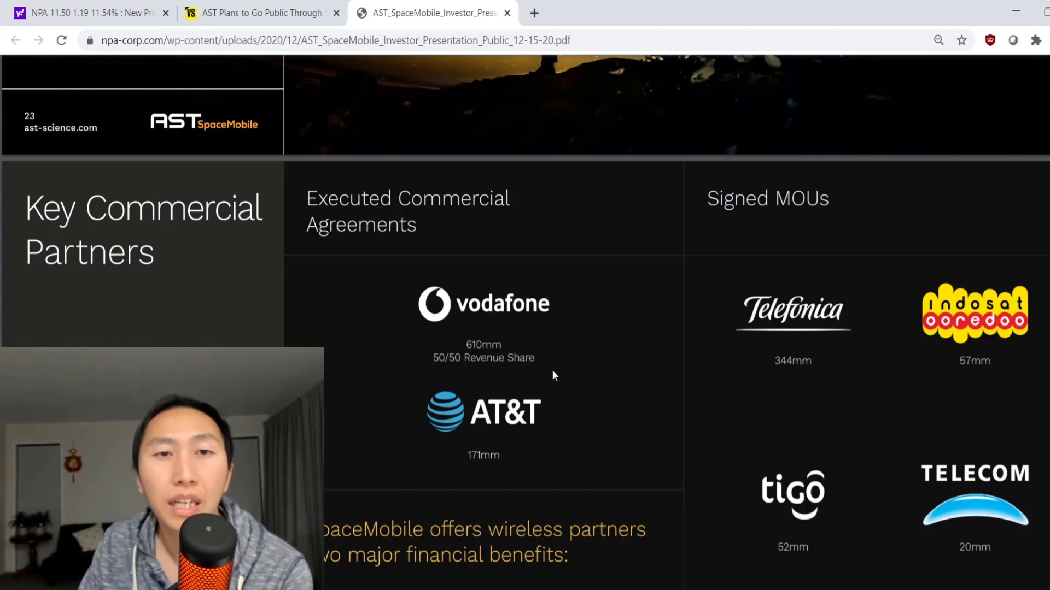
scroll("down", 3)
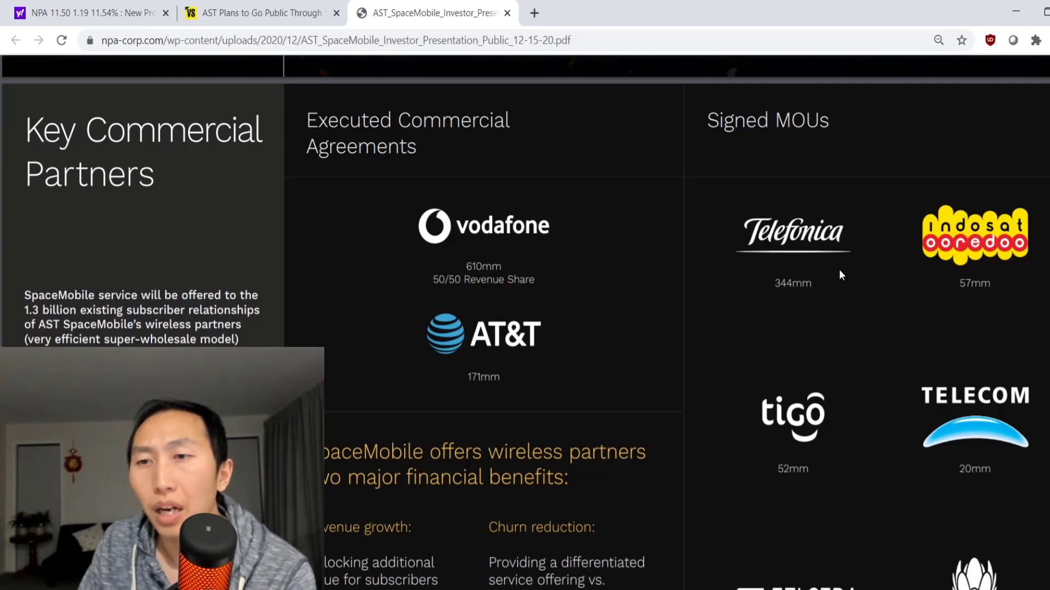
scroll("down", 3)
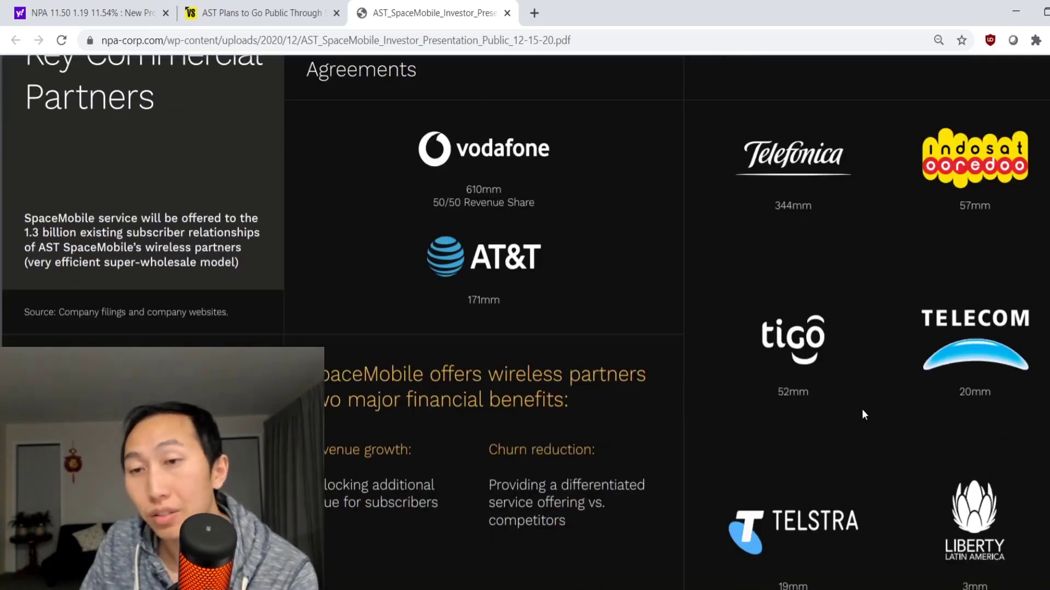
mouse_move(866, 436)
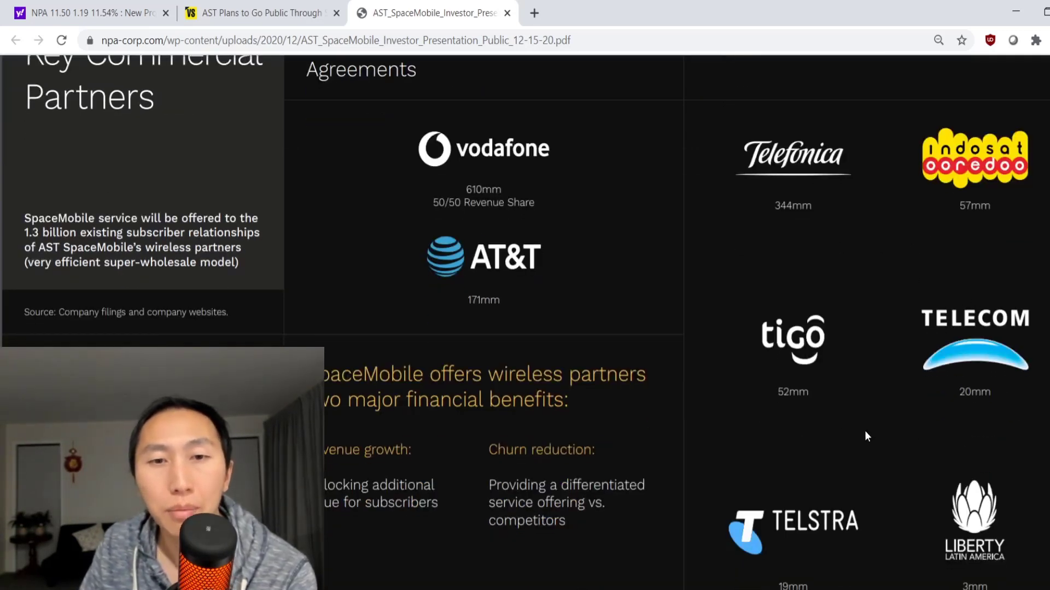
scroll("down", 3)
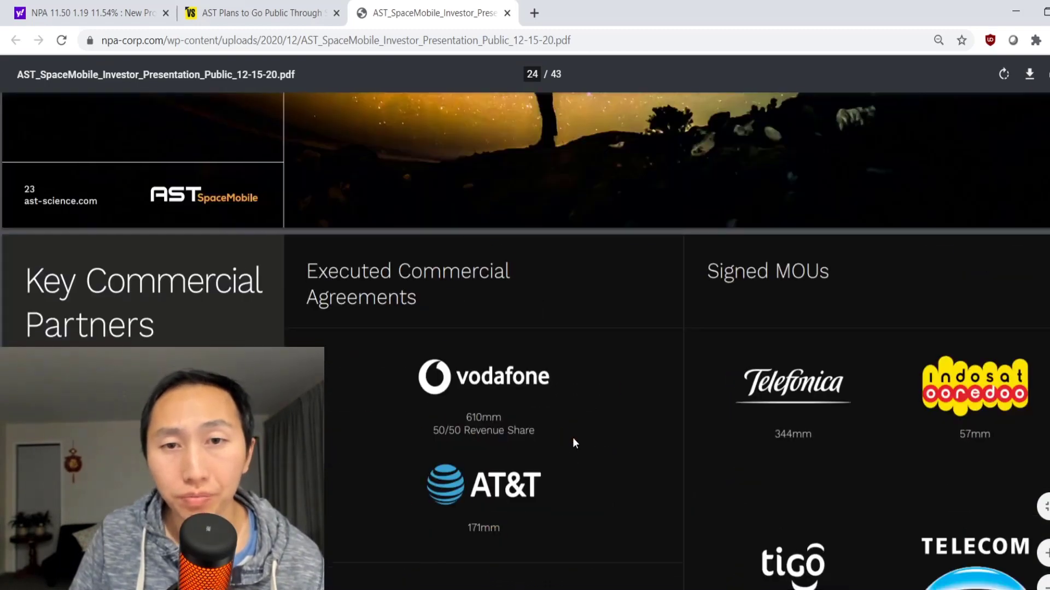
scroll("down", 3)
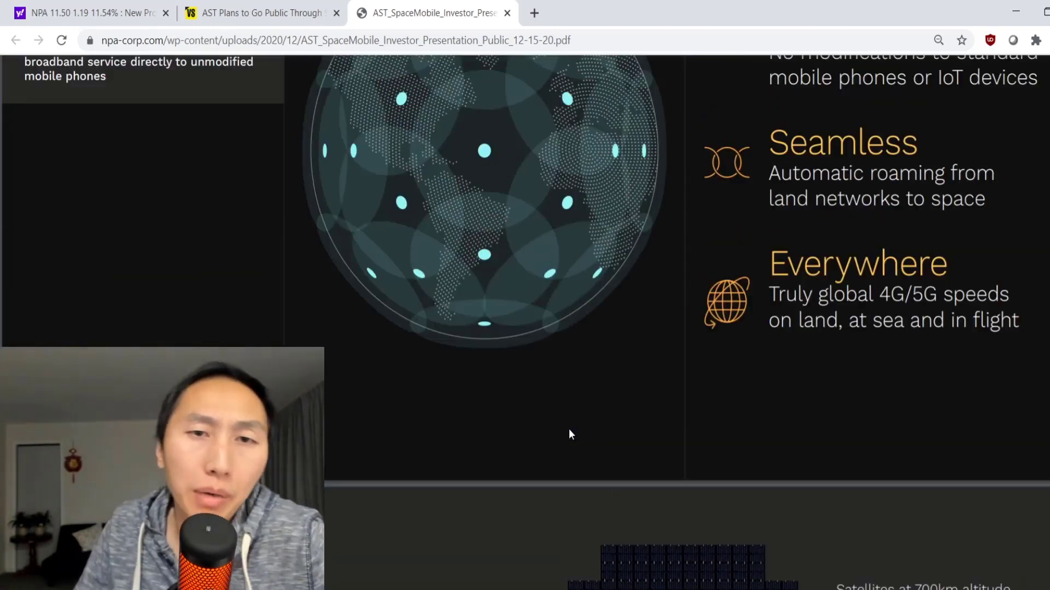
scroll("down", 3)
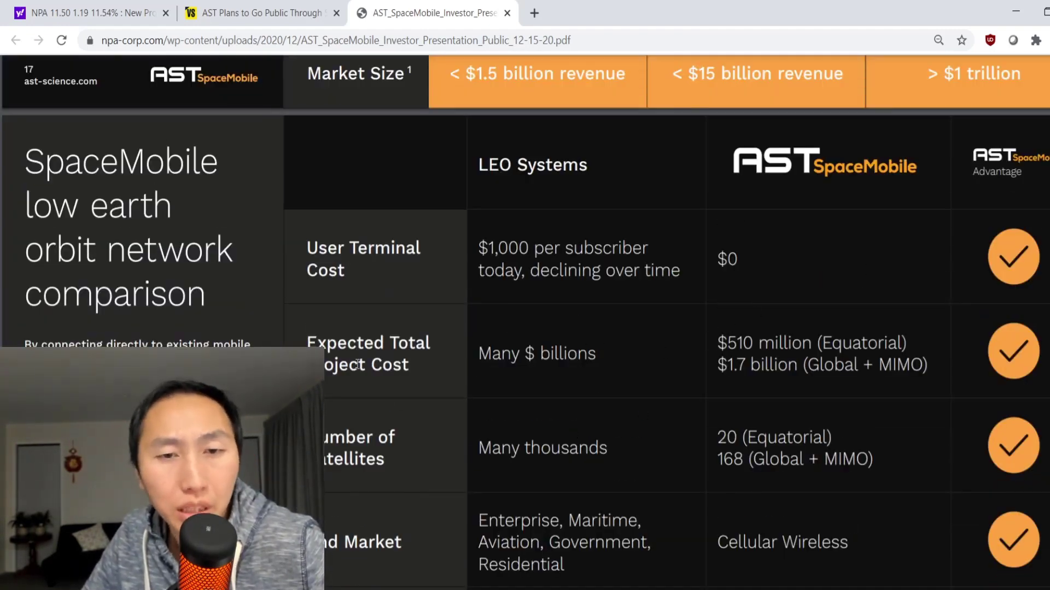
scroll("down", 3)
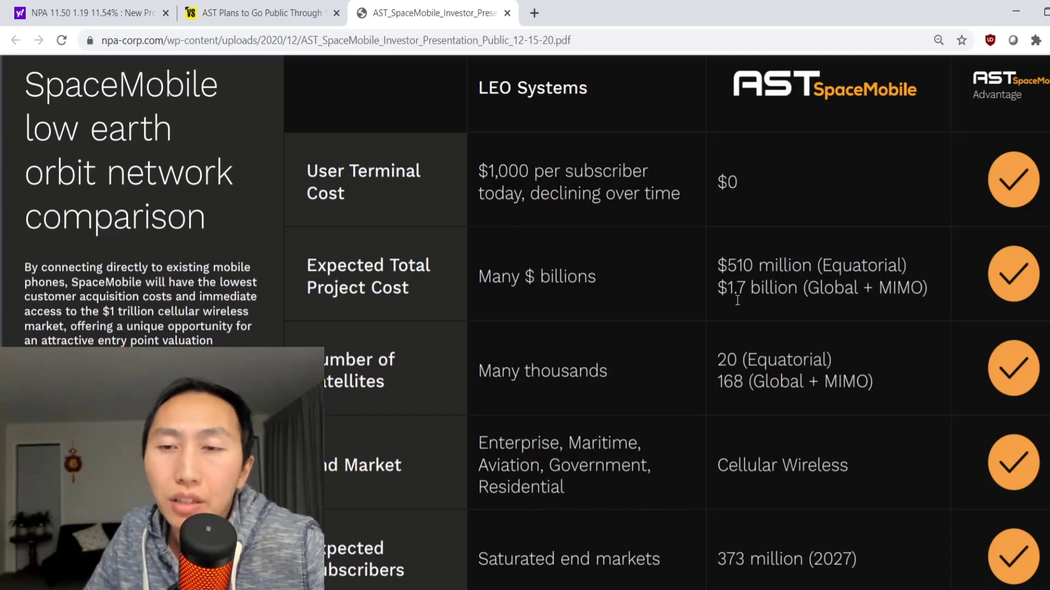
mouse_move(746, 303)
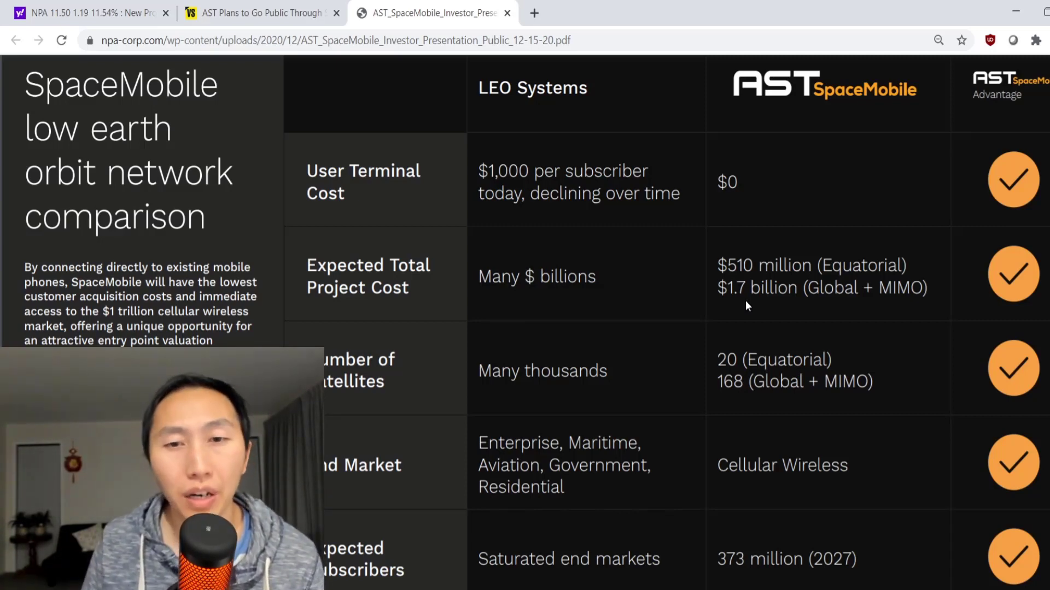
mouse_move(741, 306)
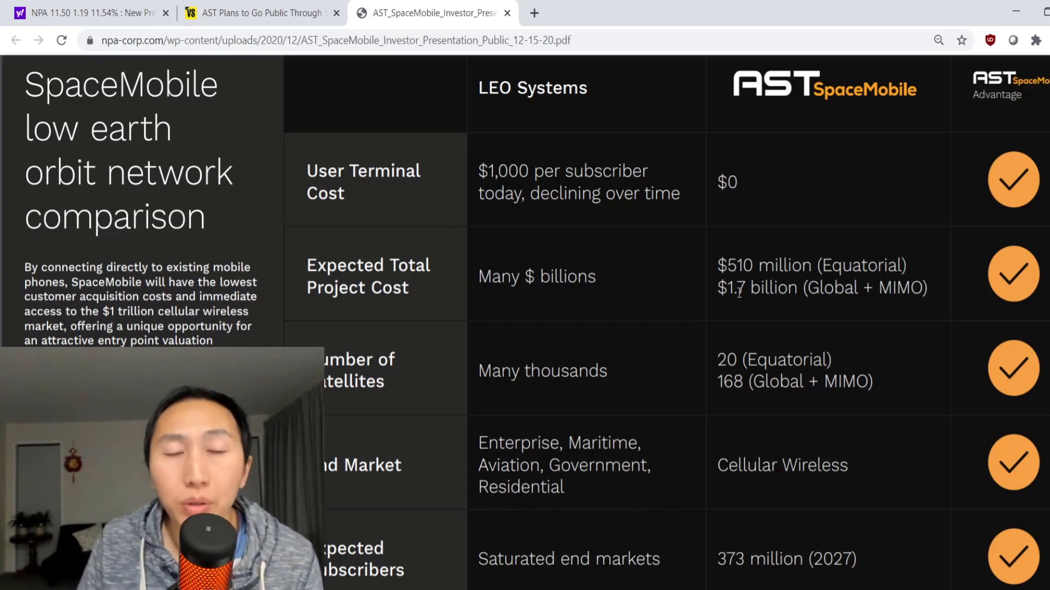
scroll("up", 3)
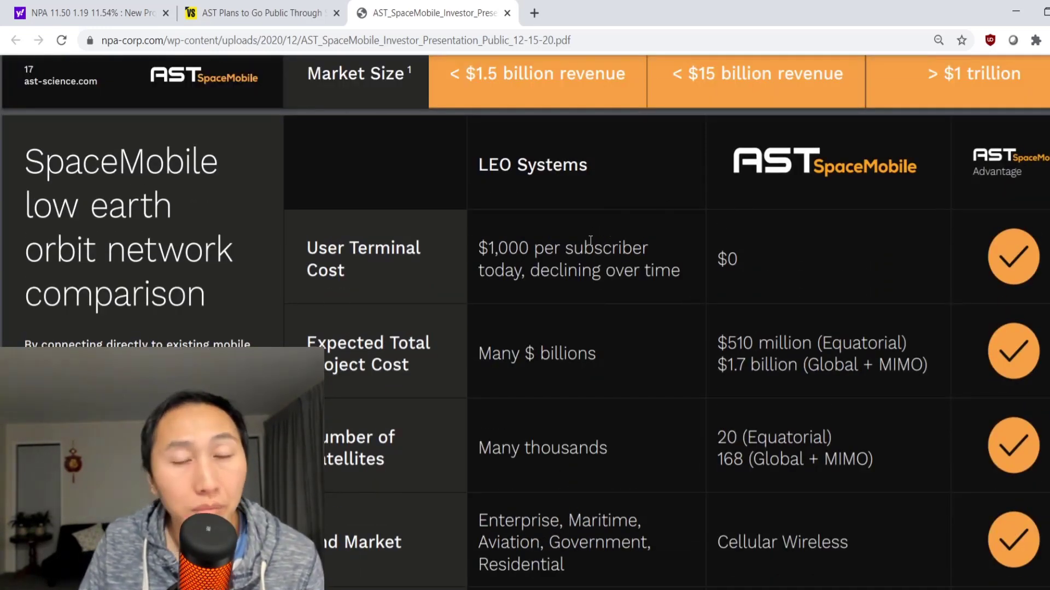
mouse_move(562, 291)
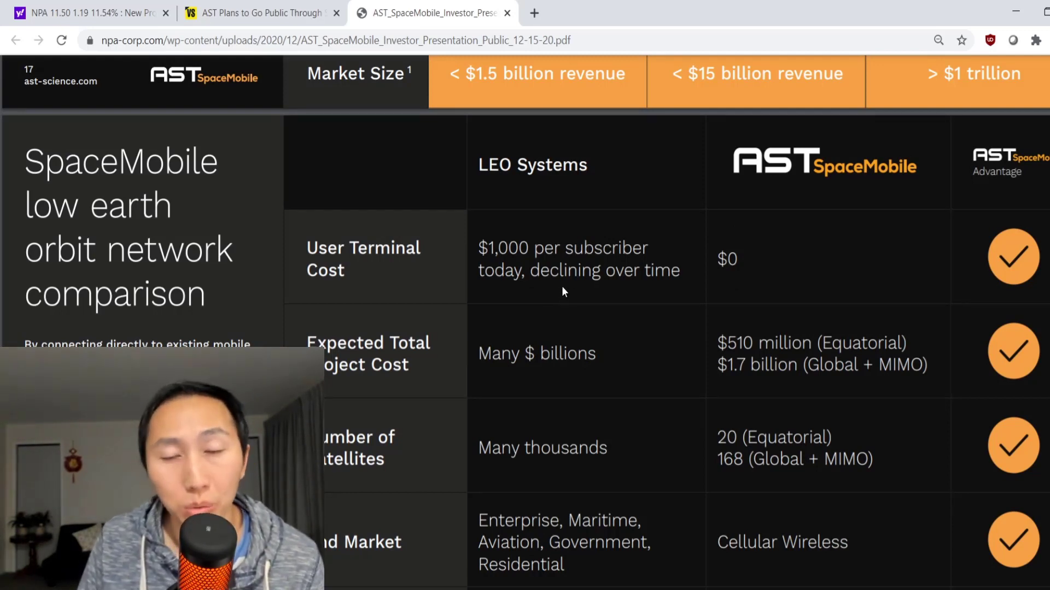
mouse_move(598, 295)
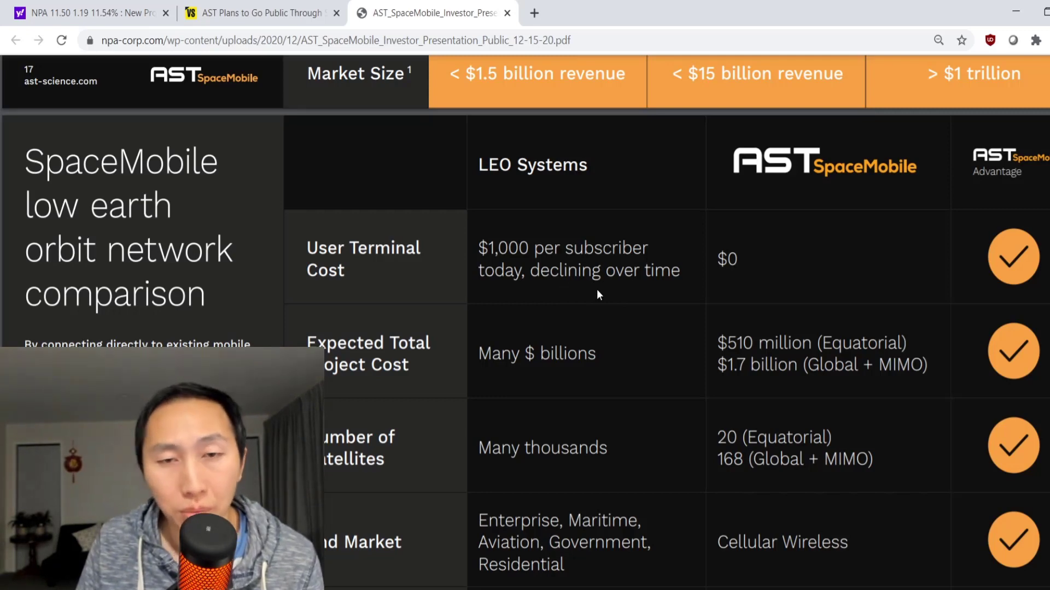
mouse_move(573, 296)
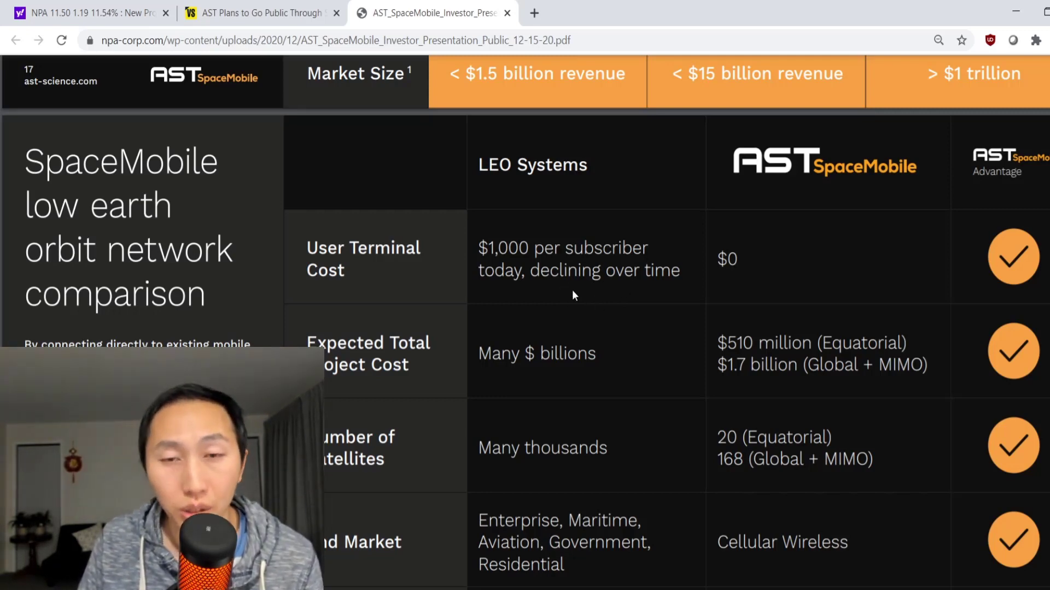
mouse_move(572, 387)
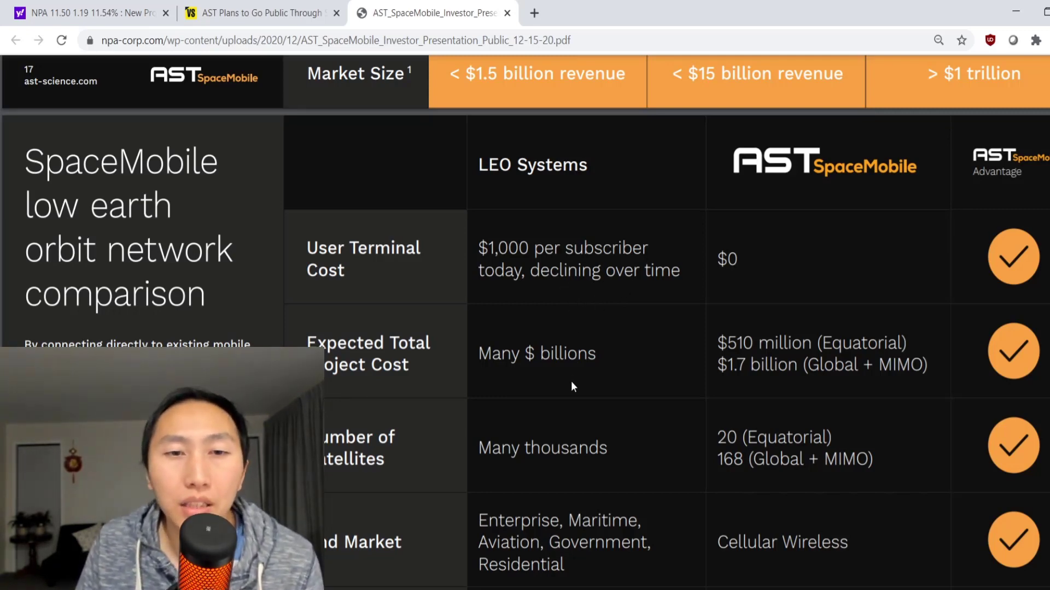
mouse_move(589, 383)
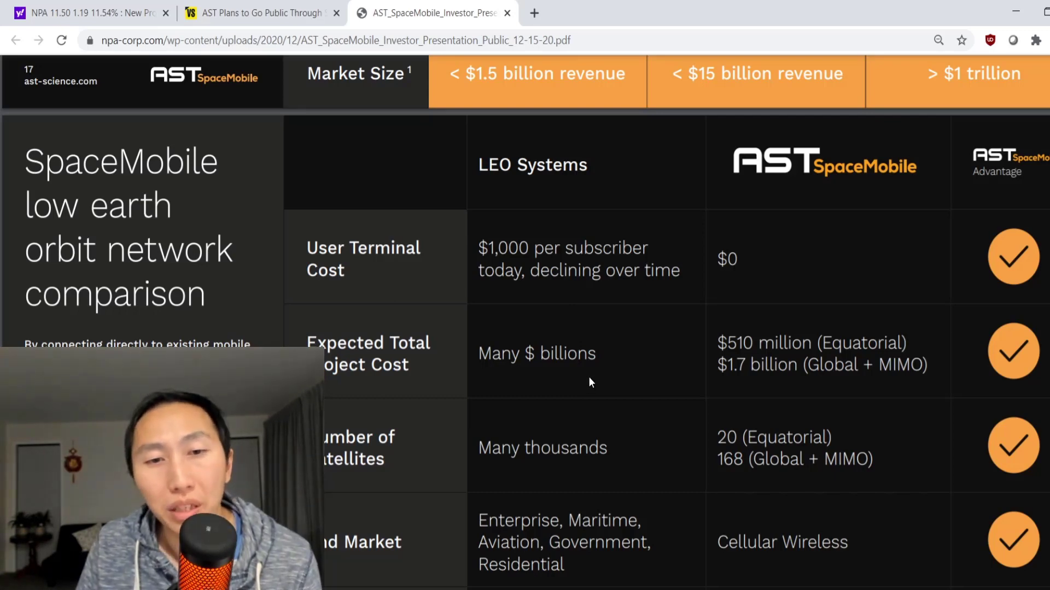
mouse_move(624, 467)
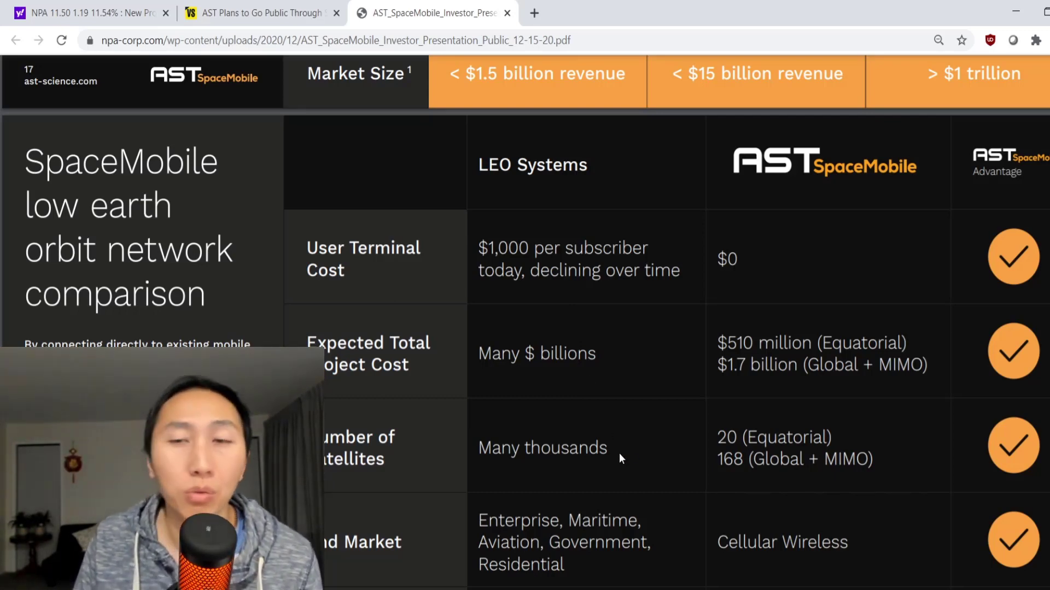
mouse_move(806, 279)
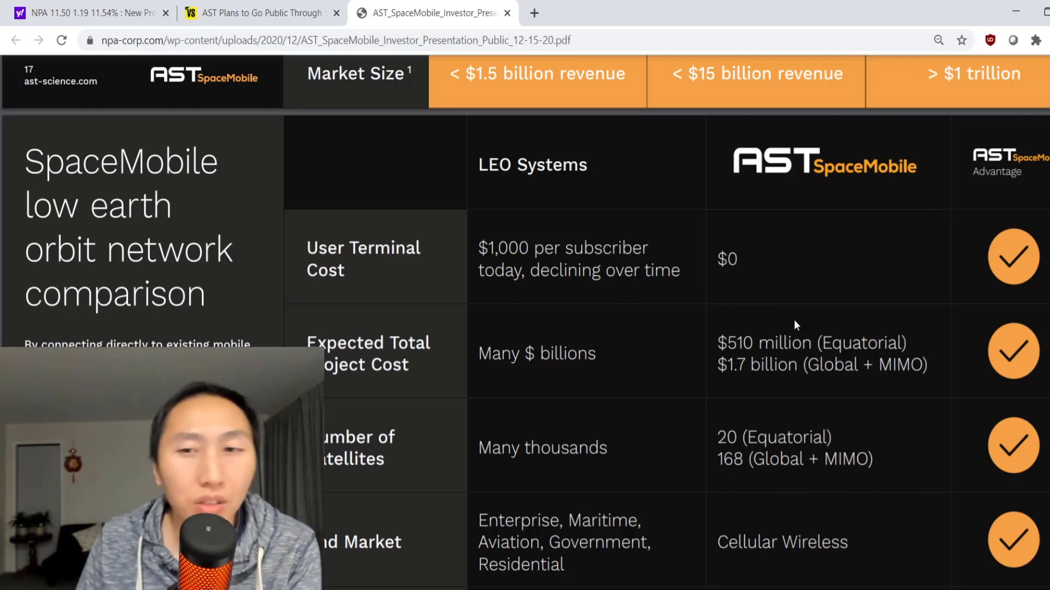
mouse_move(756, 350)
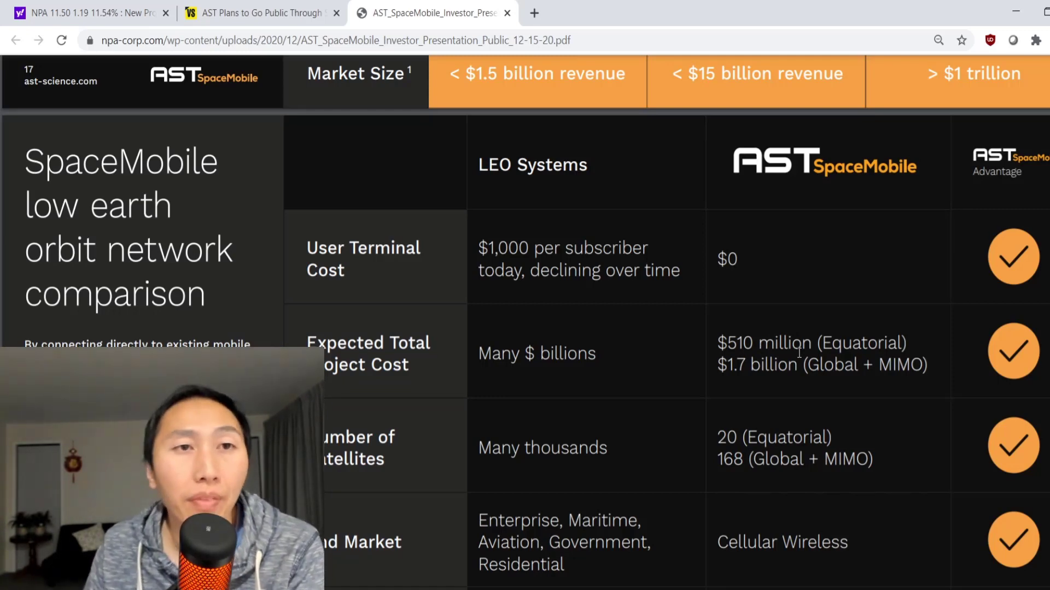
left_click(261, 13)
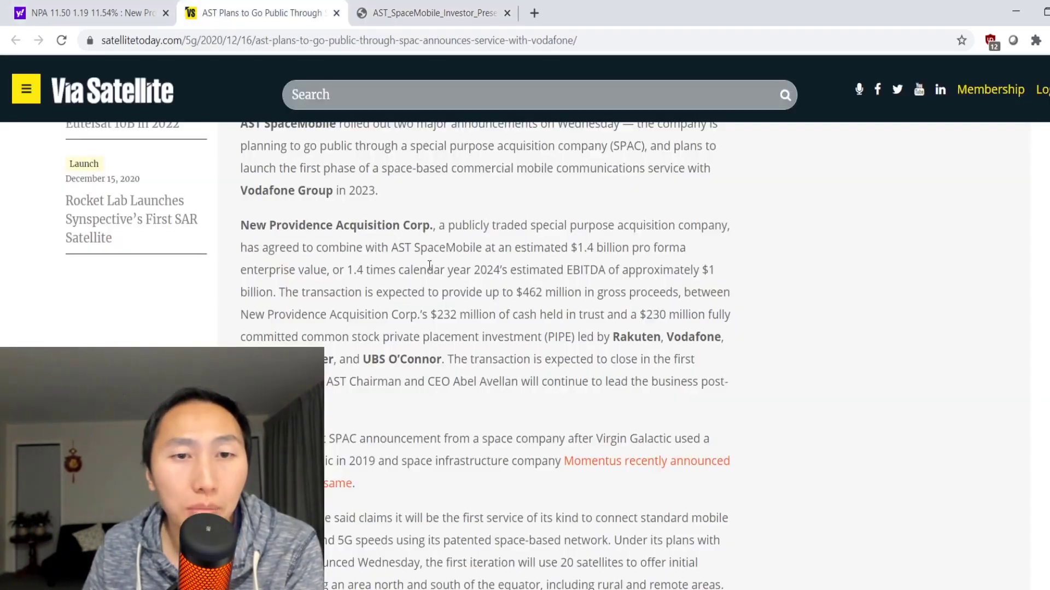
double_click(526, 293)
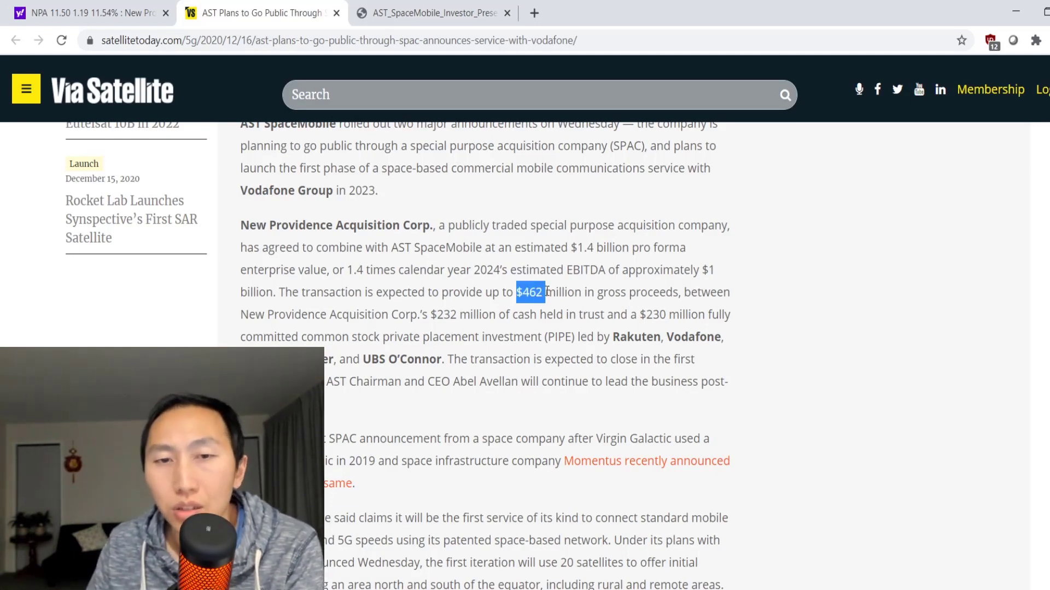
left_click(432, 13)
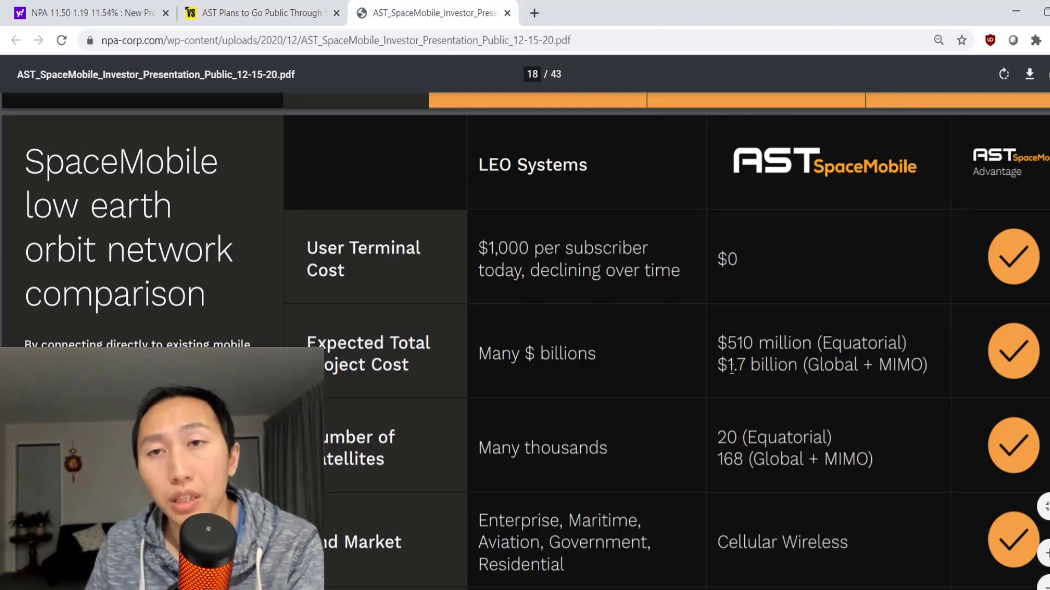
- Scroll up slightly to reveal the end-user and market-size rows above the LEO comparison table
scroll("up", 3)
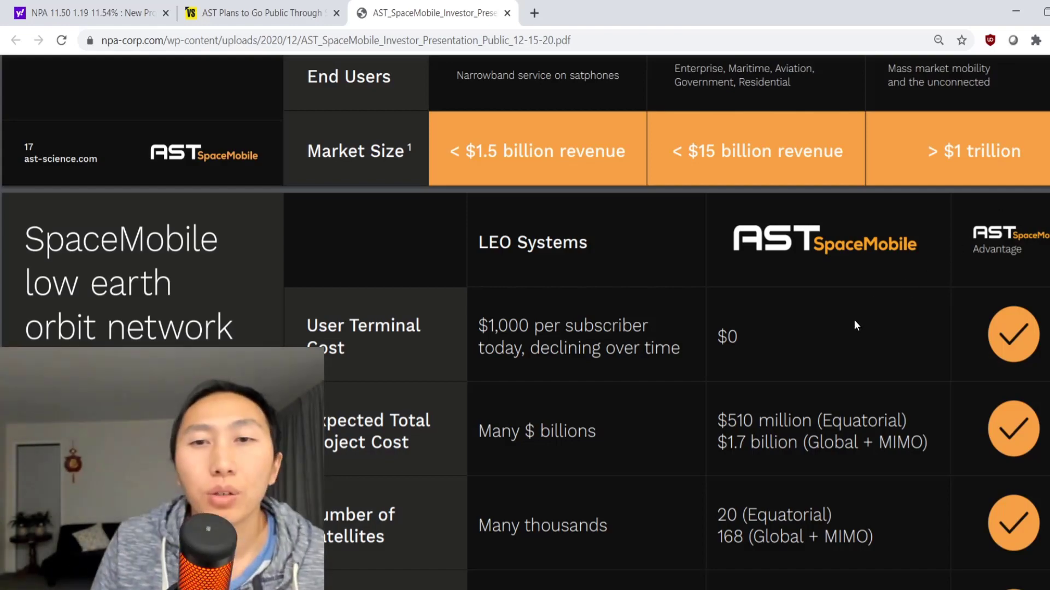
- Scroll up to page 17's slide comparing satphones, antennas and standard phones as end markets
scroll("up", 3)
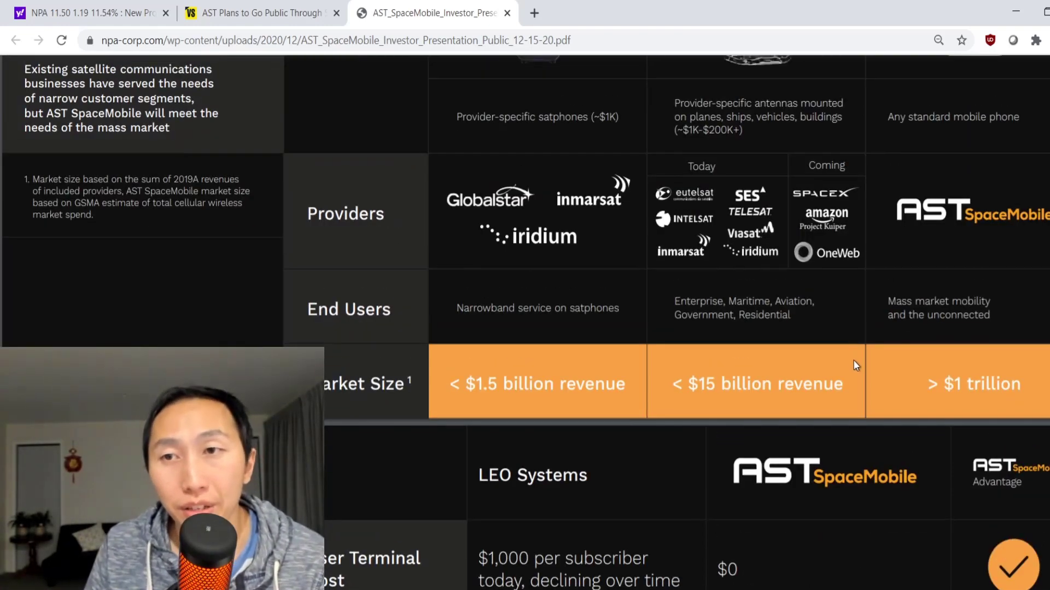
scroll("up", 3)
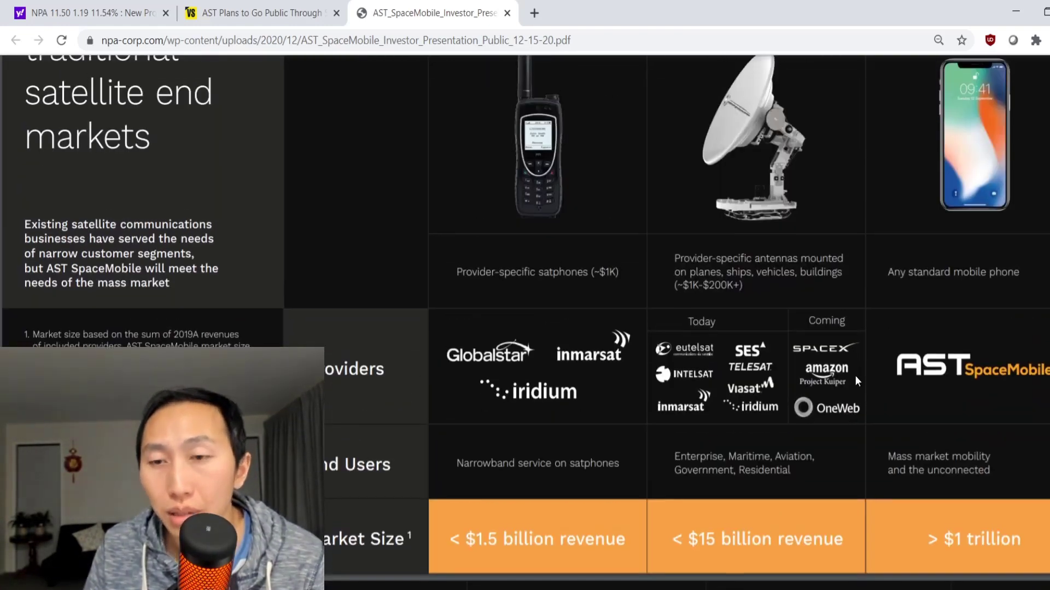
scroll("up", 3)
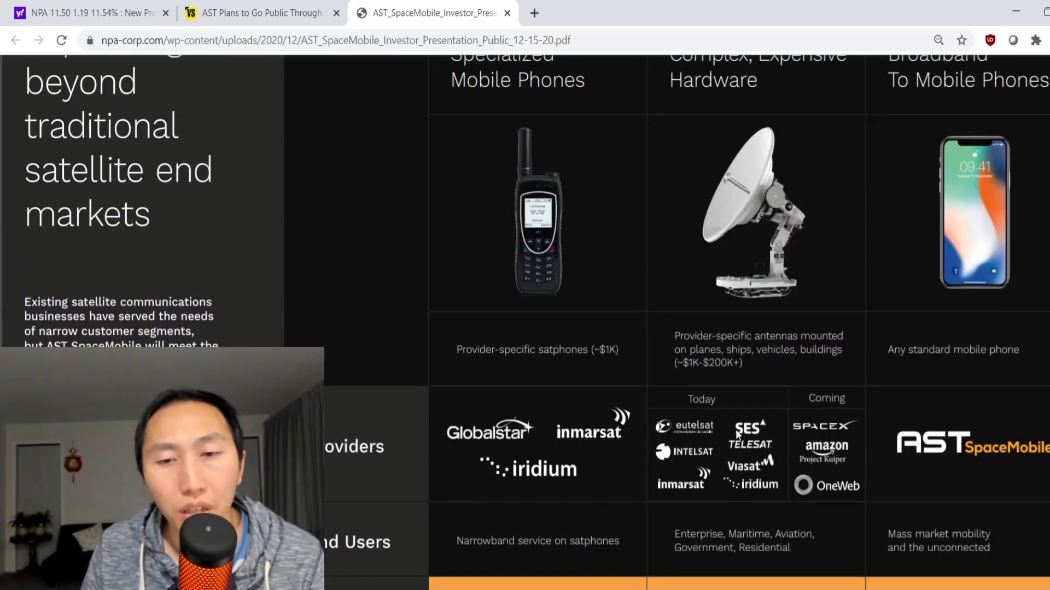
scroll("up", 3)
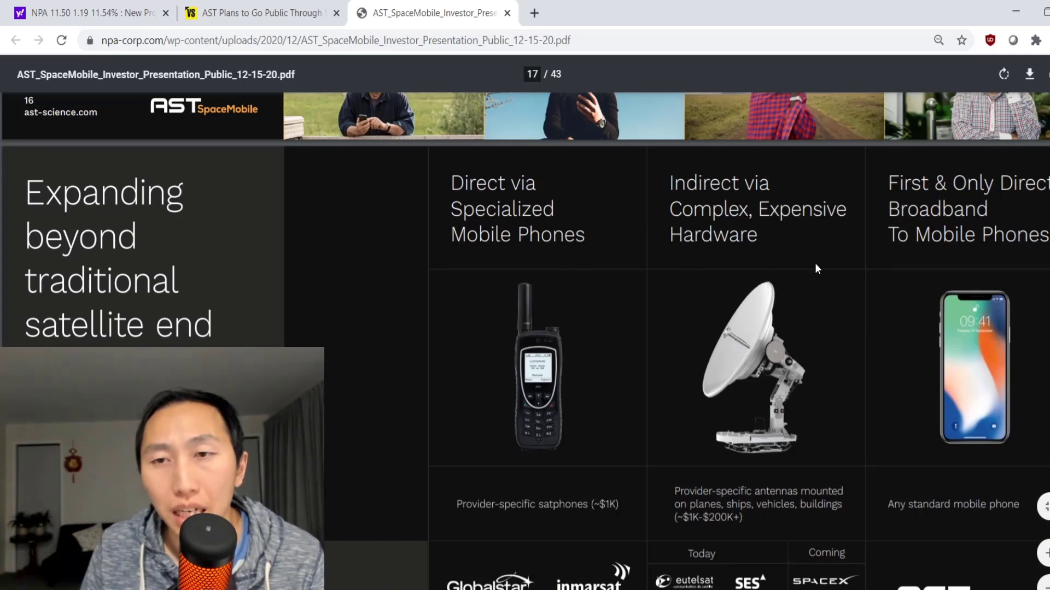
scroll("down", 3)
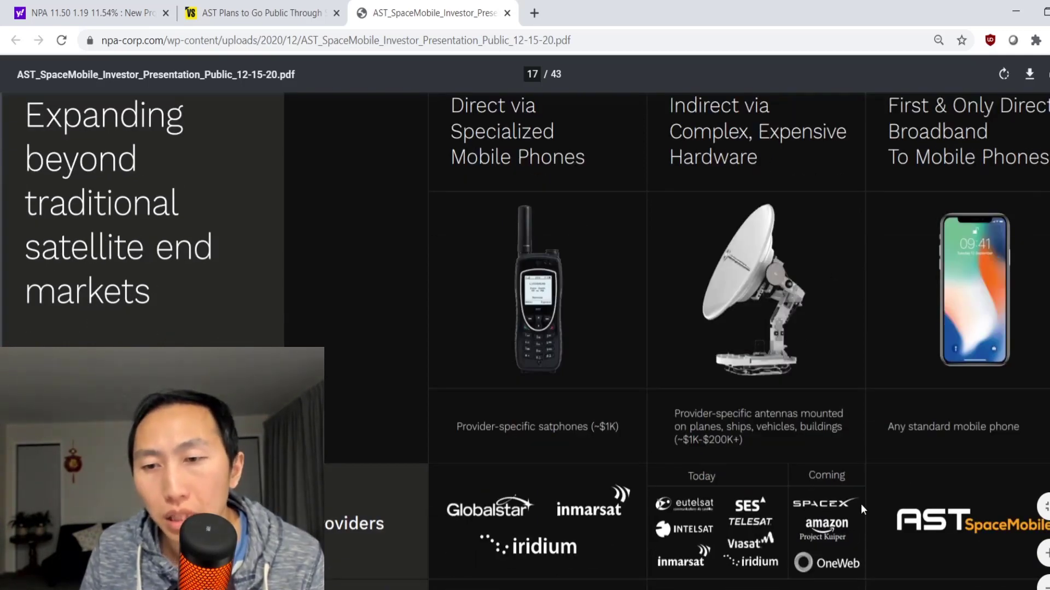
mouse_move(863, 508)
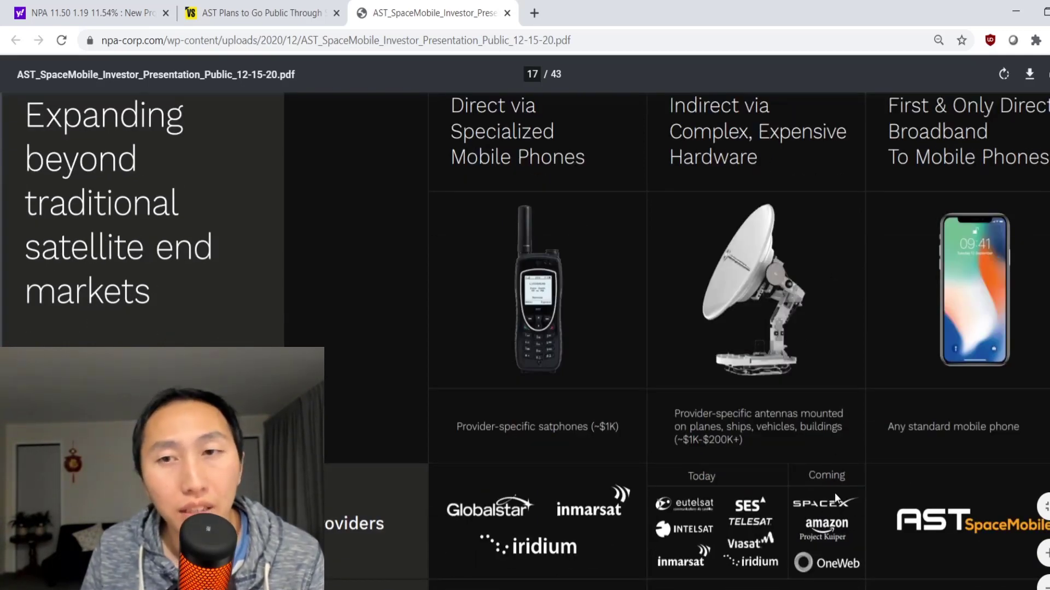
mouse_move(835, 175)
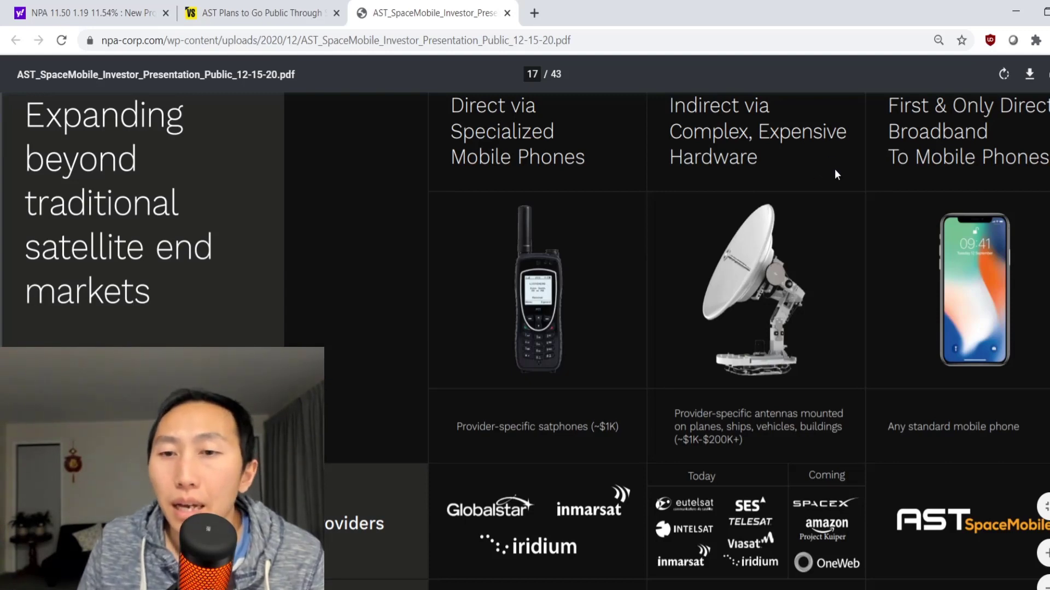
mouse_move(983, 442)
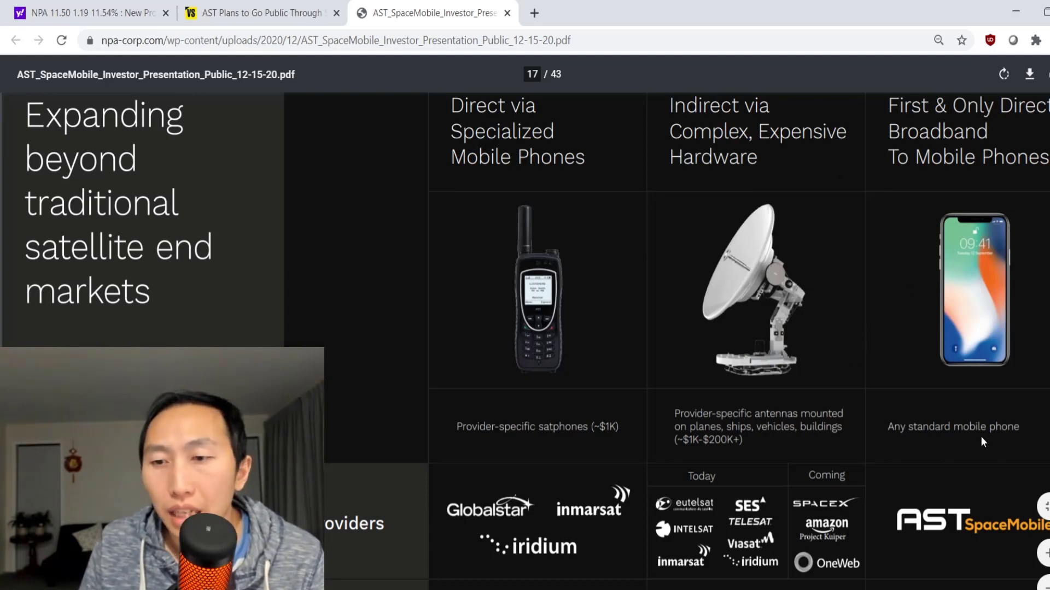
mouse_move(981, 354)
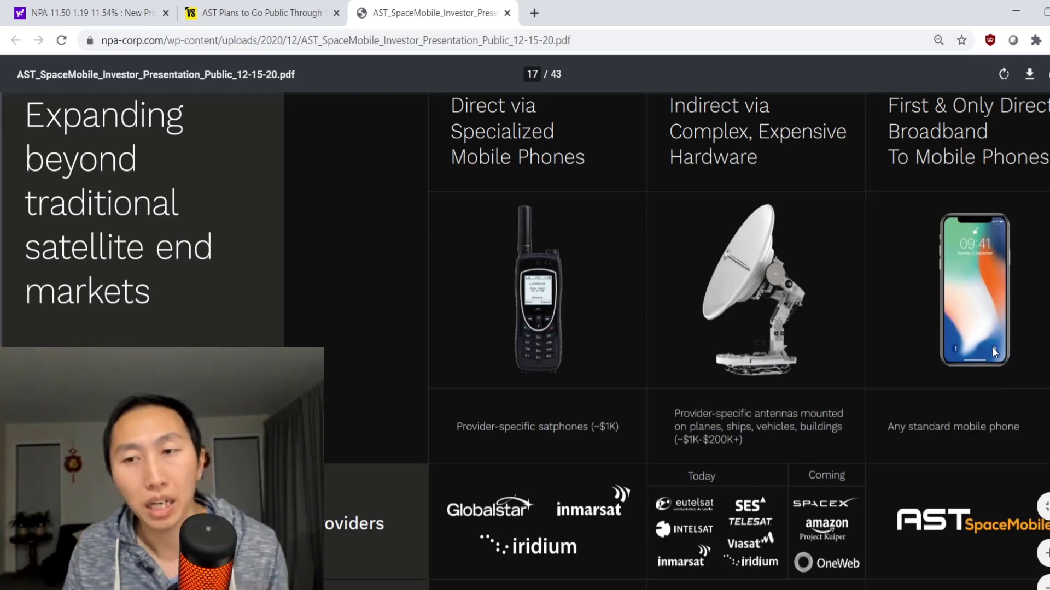
scroll("up", 3)
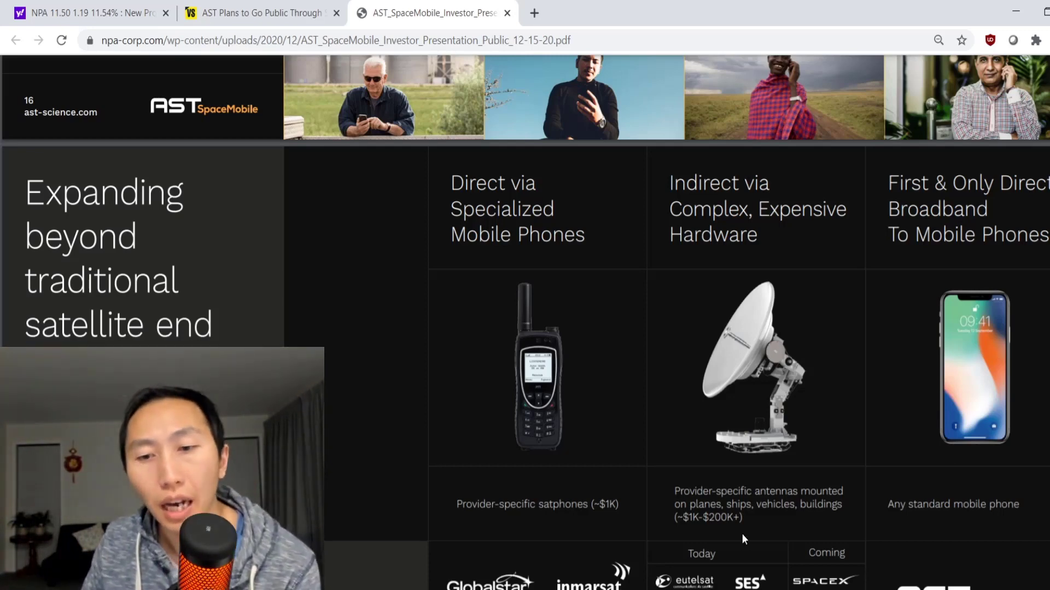
mouse_move(783, 565)
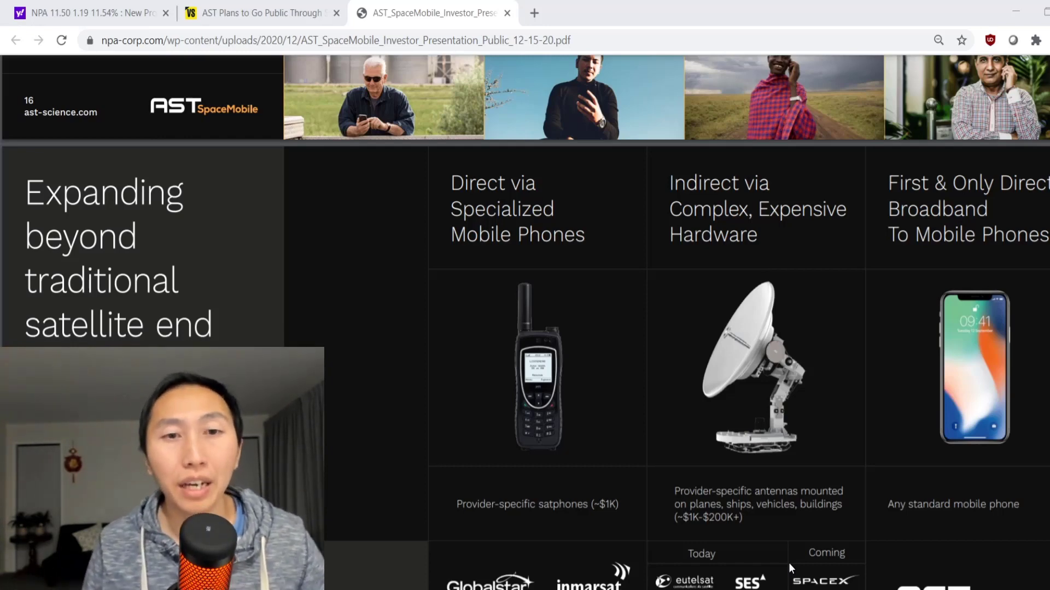
mouse_move(970, 558)
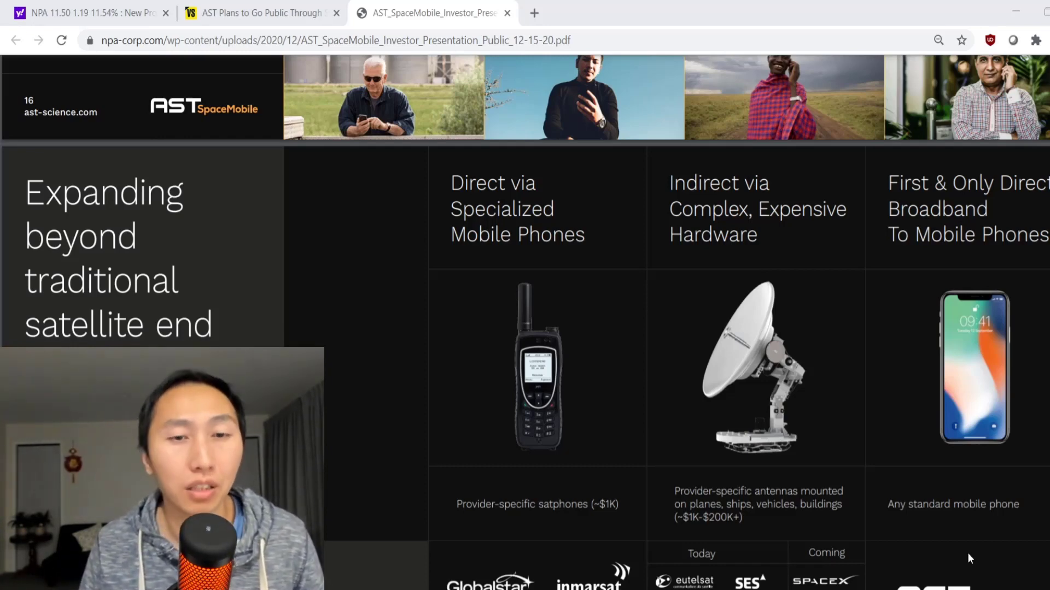
mouse_move(964, 527)
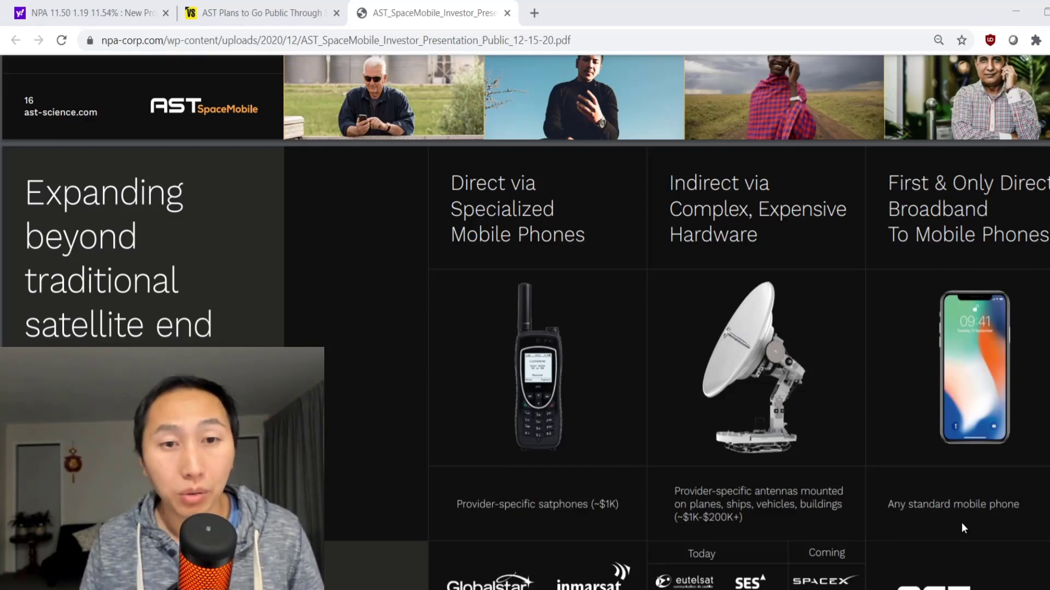